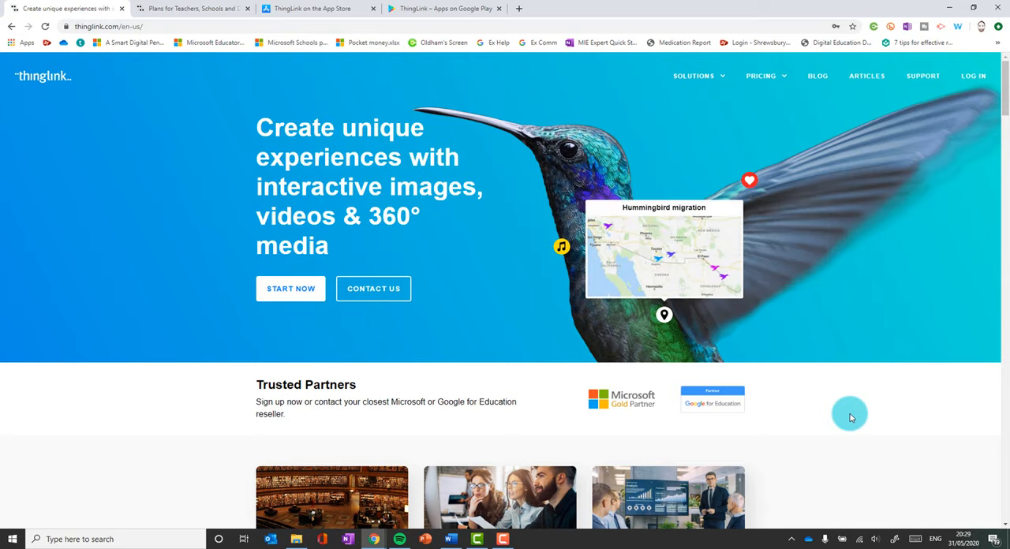
Step: Check ThingLink's App Store and Google Play pages, then show the Pricing dropdown
click(561, 246)
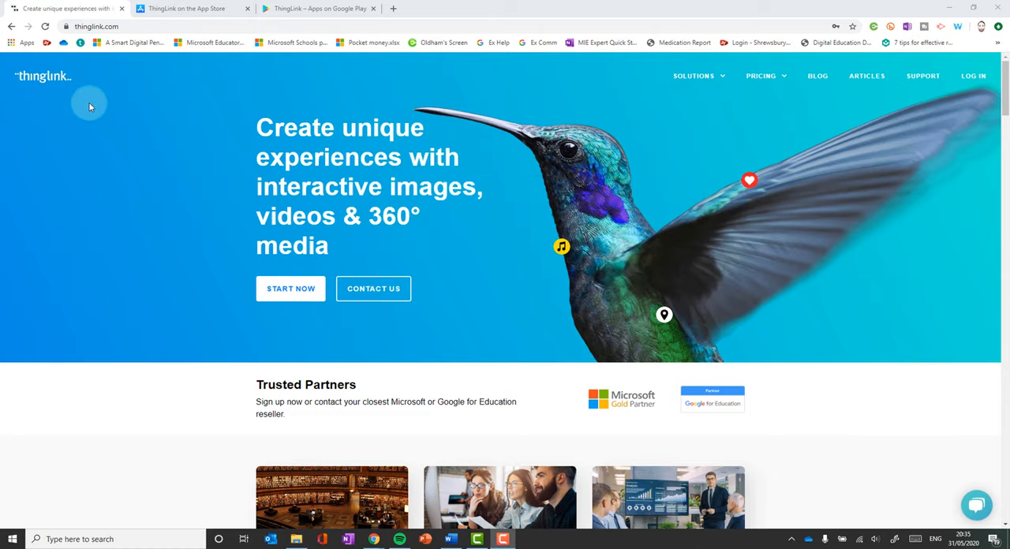
click(193, 8)
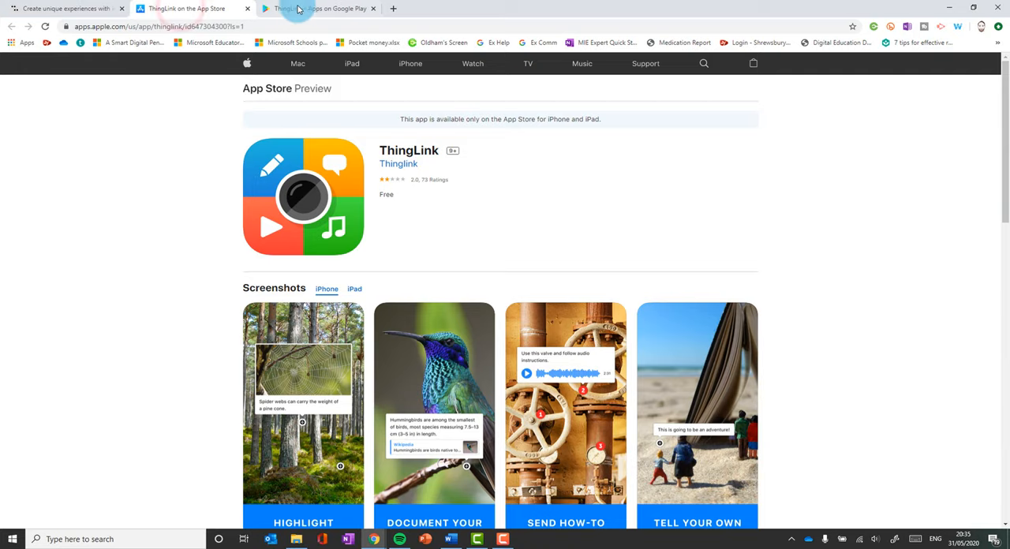
click(67, 9)
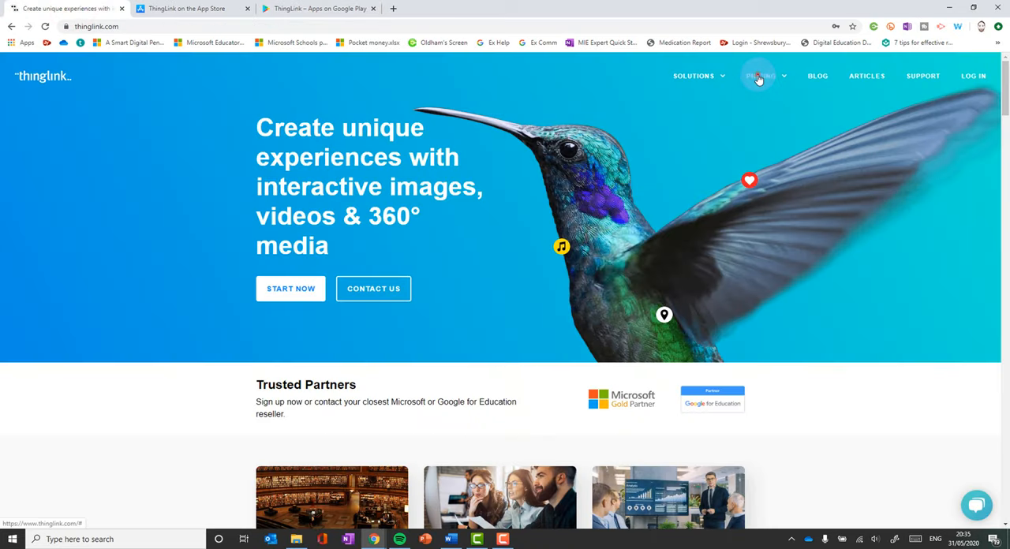
click(759, 76)
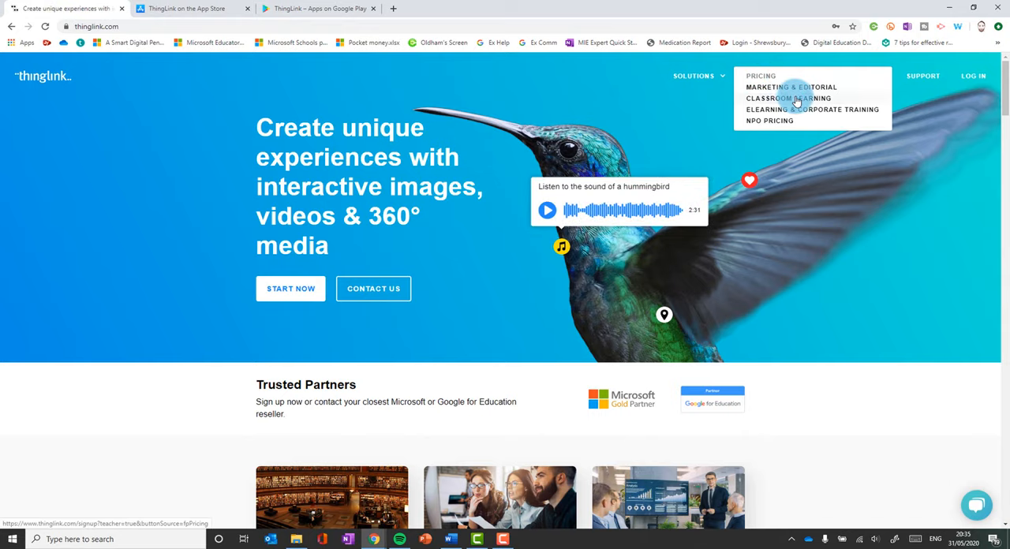
Step: Pick Classroom Learning pricing, choose Start for Free, and sign up with Microsoft
click(787, 98)
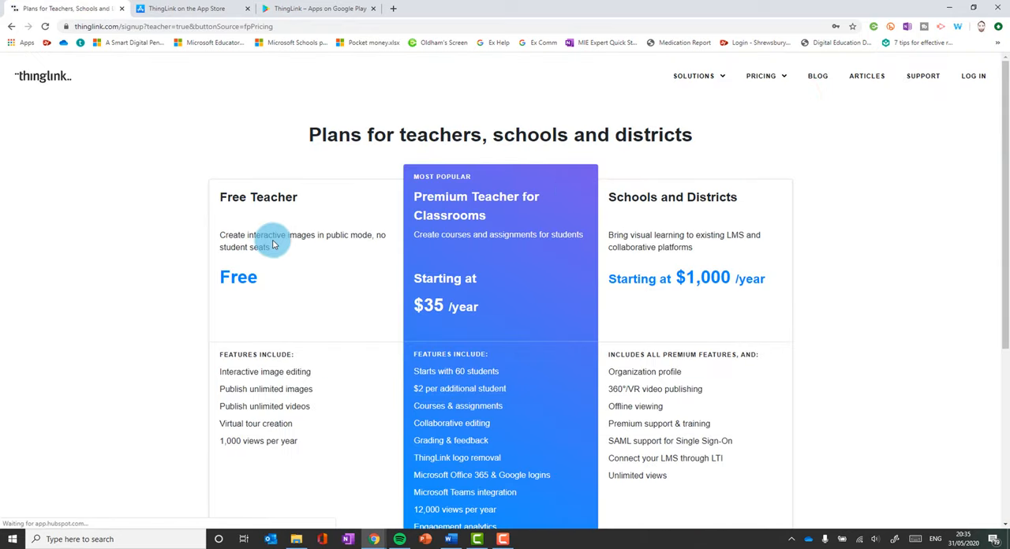
scroll(down, 3)
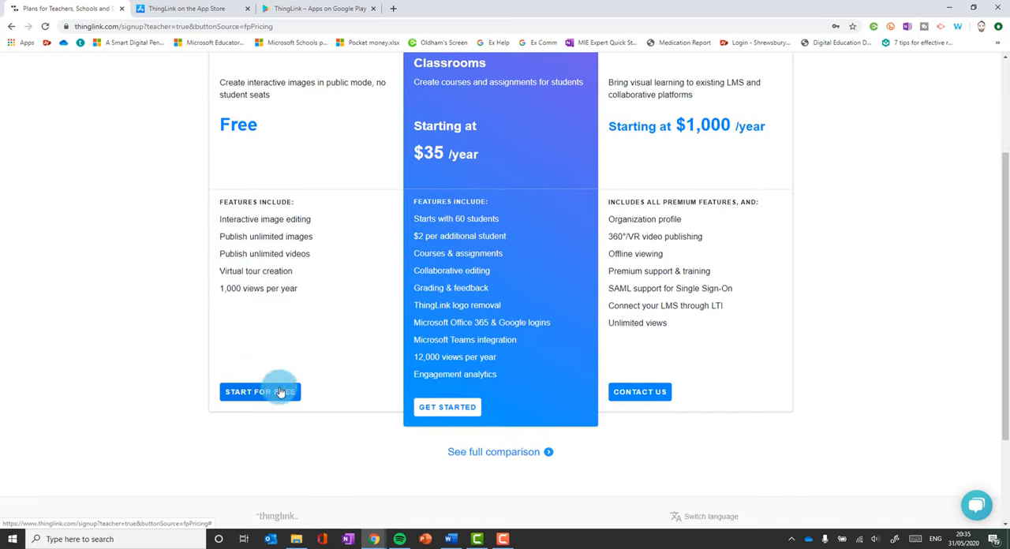
click(259, 392)
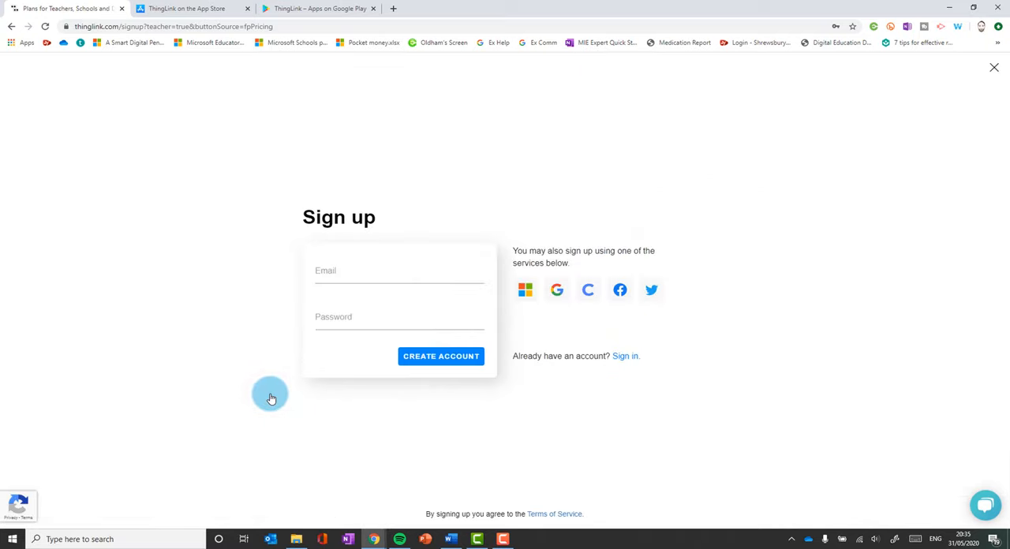
click(526, 290)
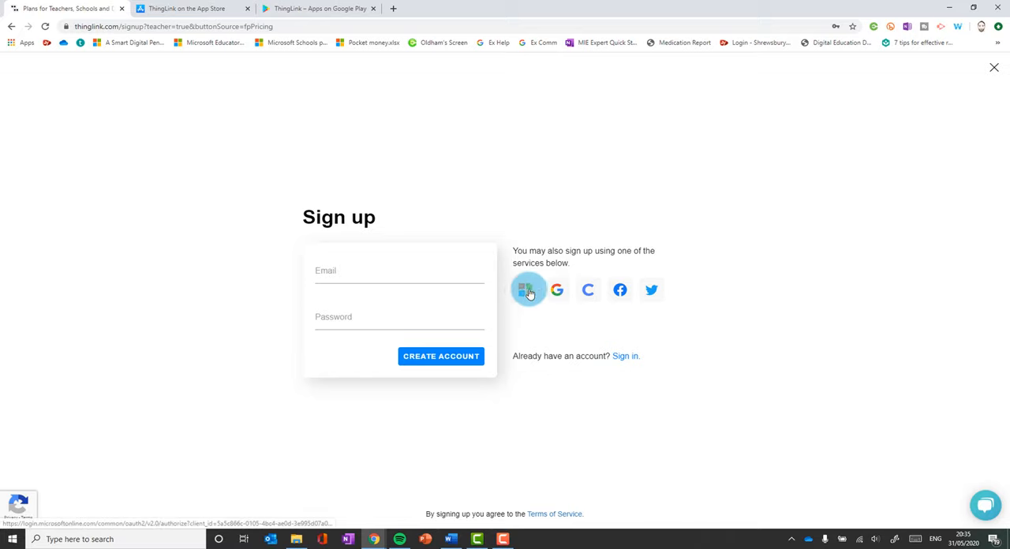
mouse_move(528, 289)
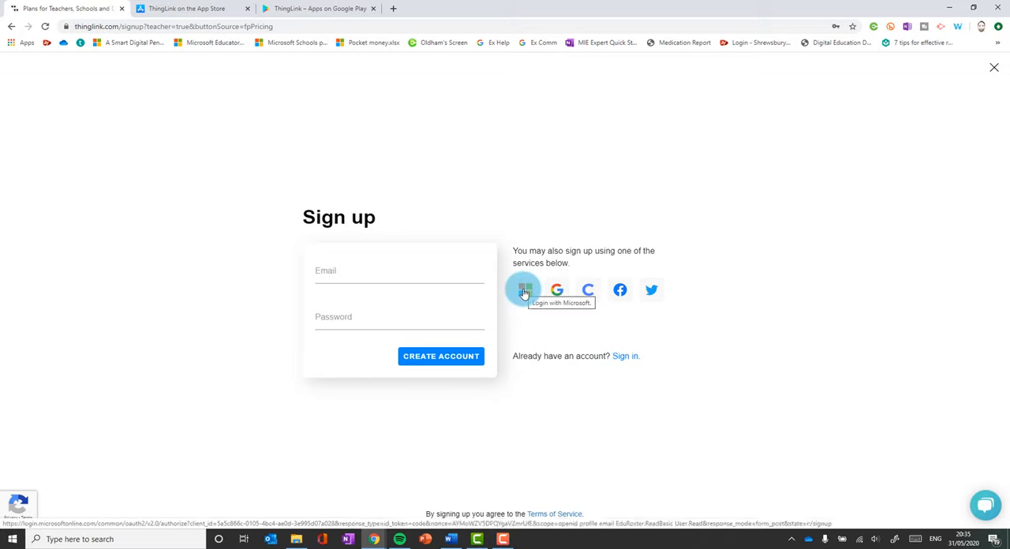
click(524, 289)
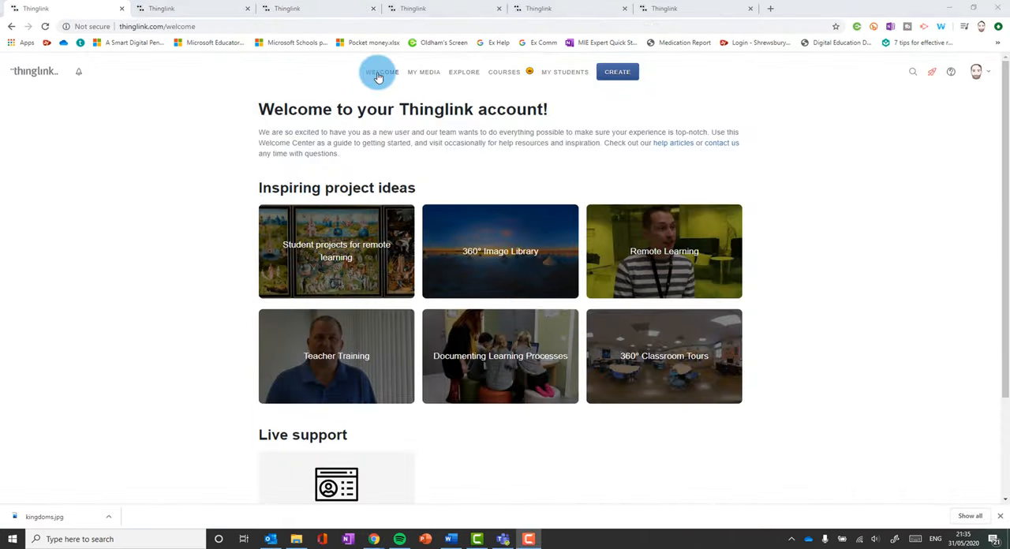
mouse_move(463, 72)
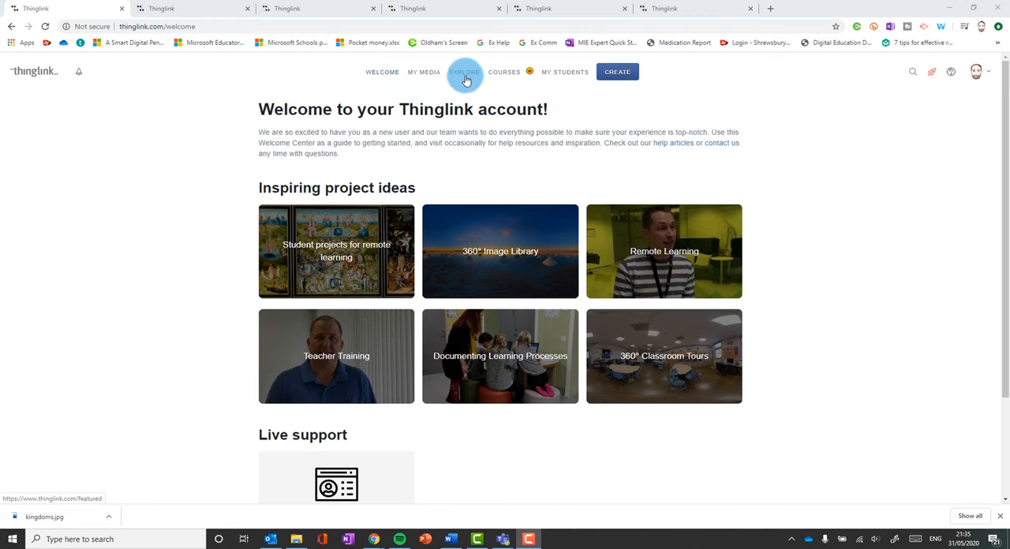
Step: Explore examples, trying the woodwind collage's flute tags and the Skeletal System video
click(464, 72)
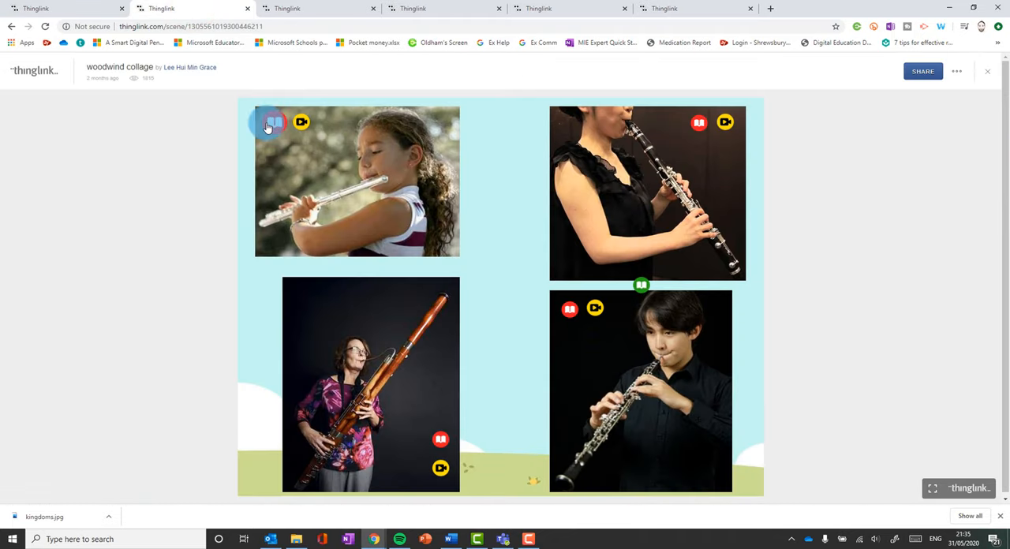
click(274, 122)
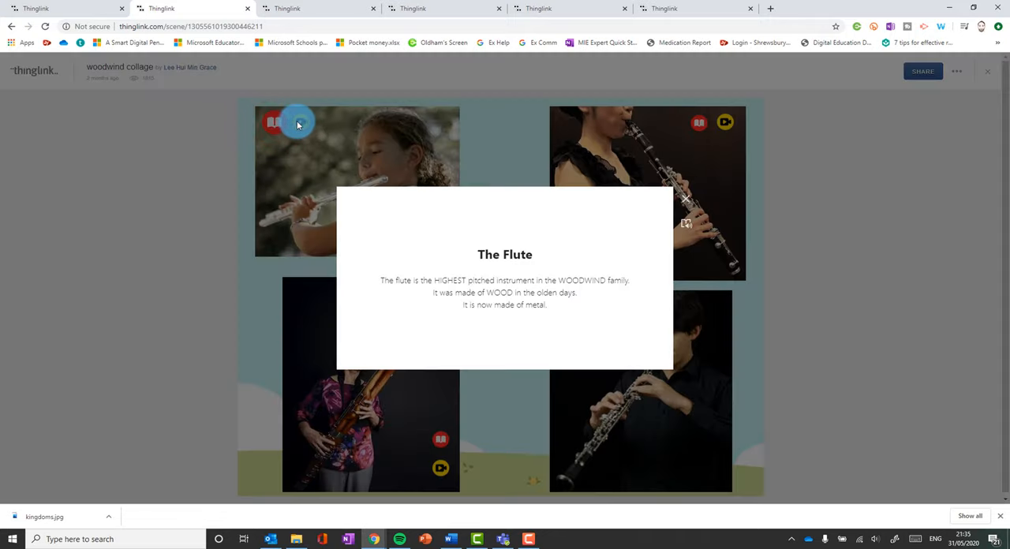
click(298, 122)
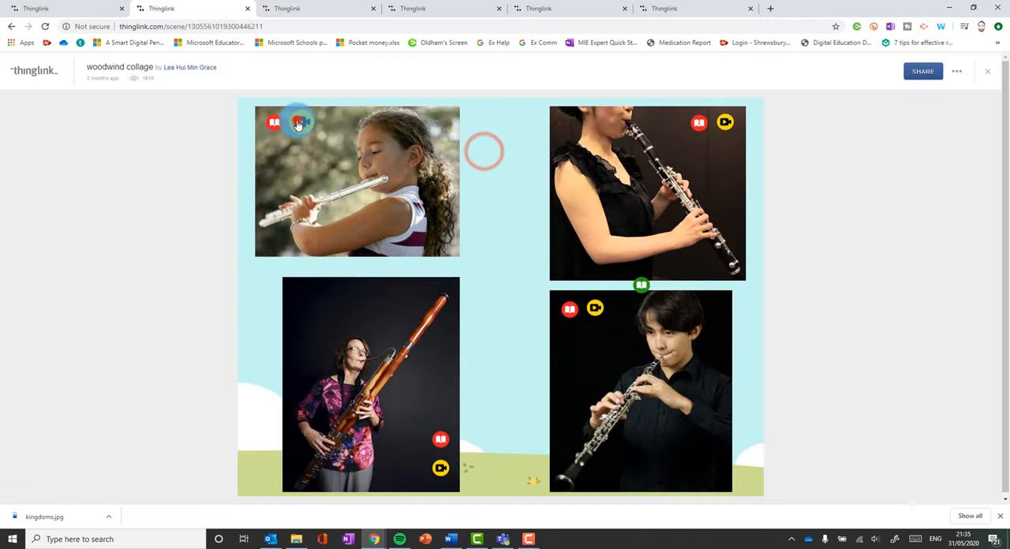
click(300, 123)
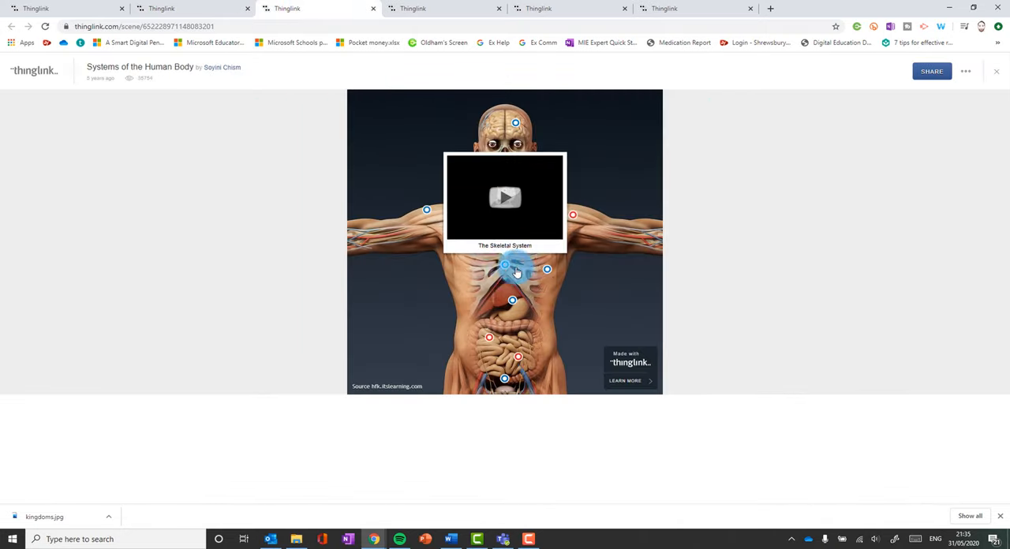
click(505, 266)
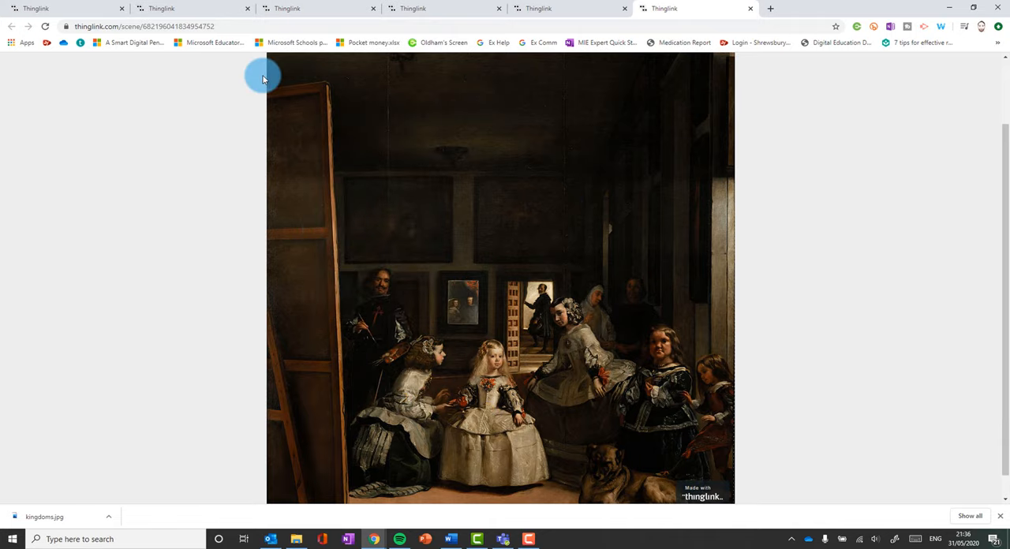
click(193, 8)
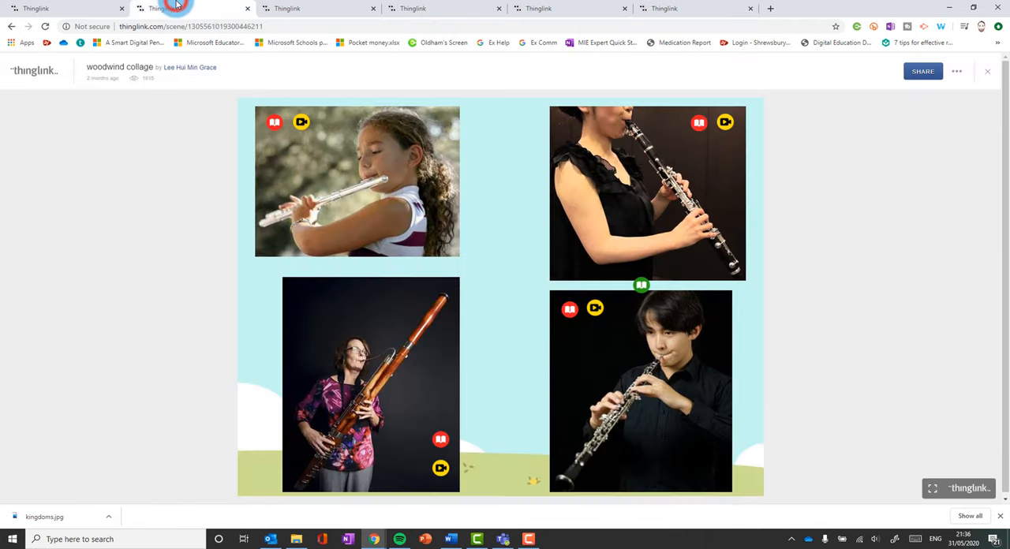
Step: Clone the Systems of the Human Body scene and go to My Media
click(189, 8)
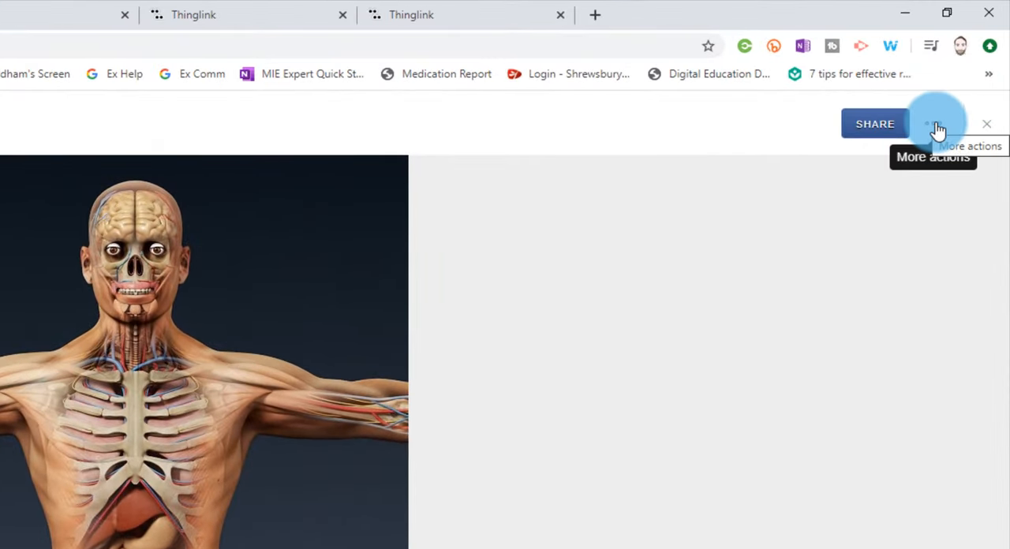
click(937, 123)
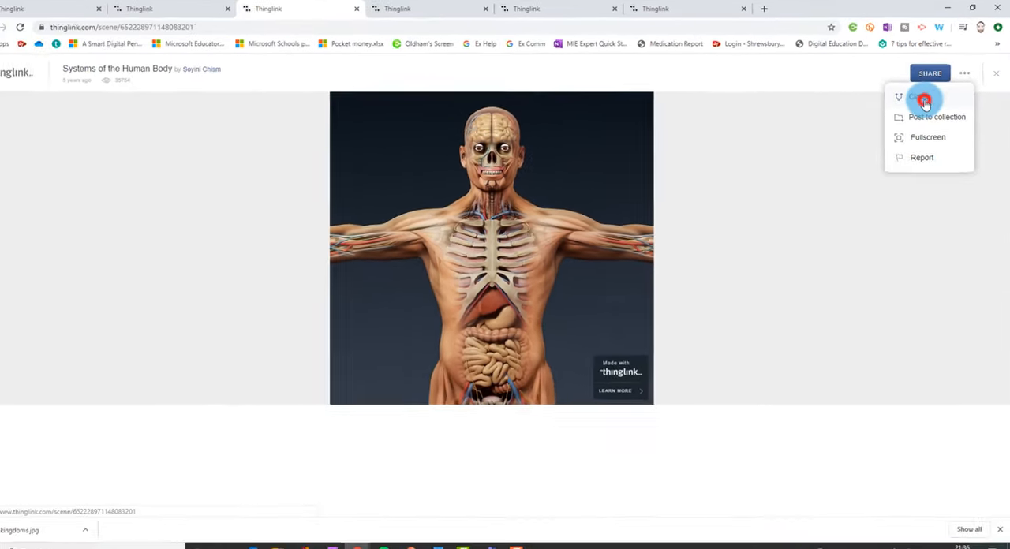
click(919, 97)
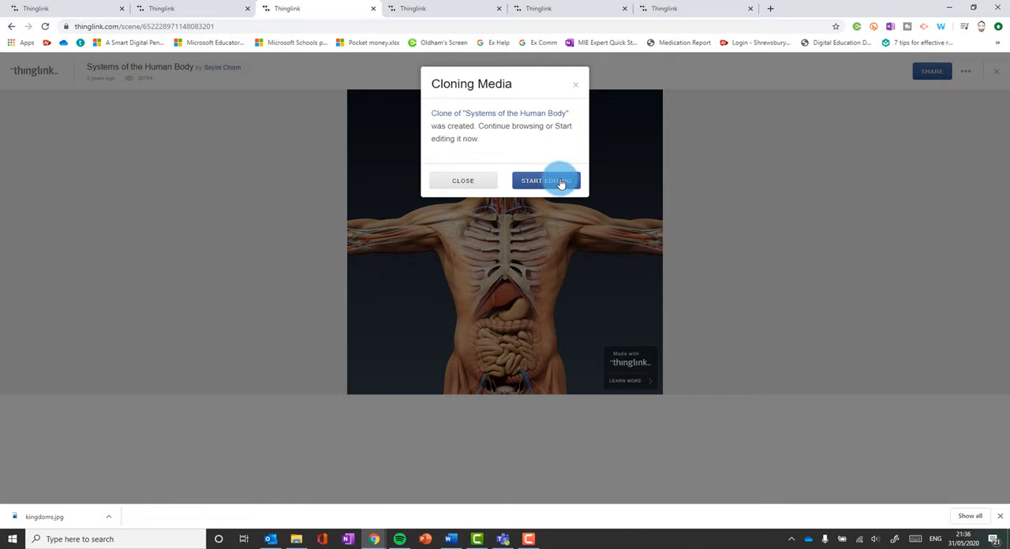
click(463, 179)
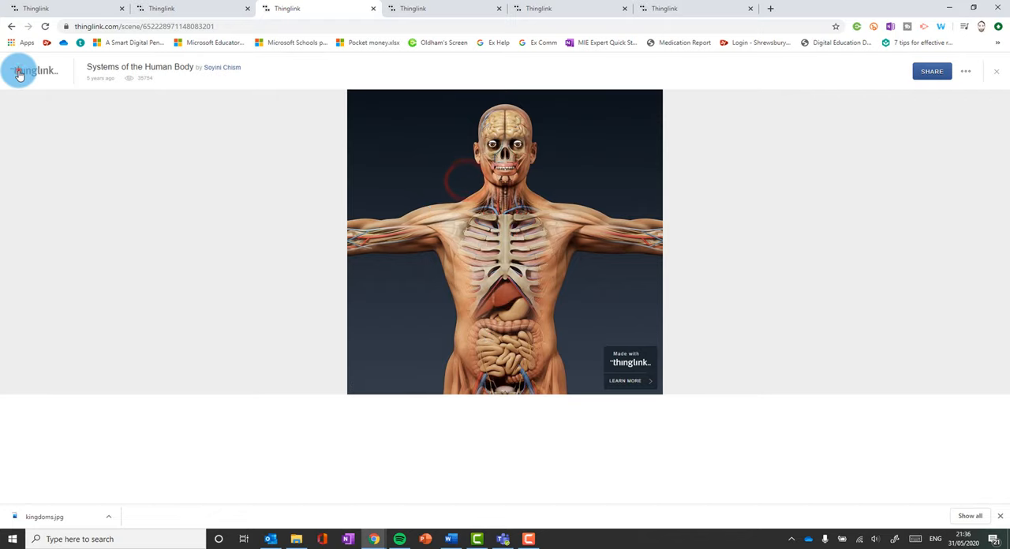
click(33, 71)
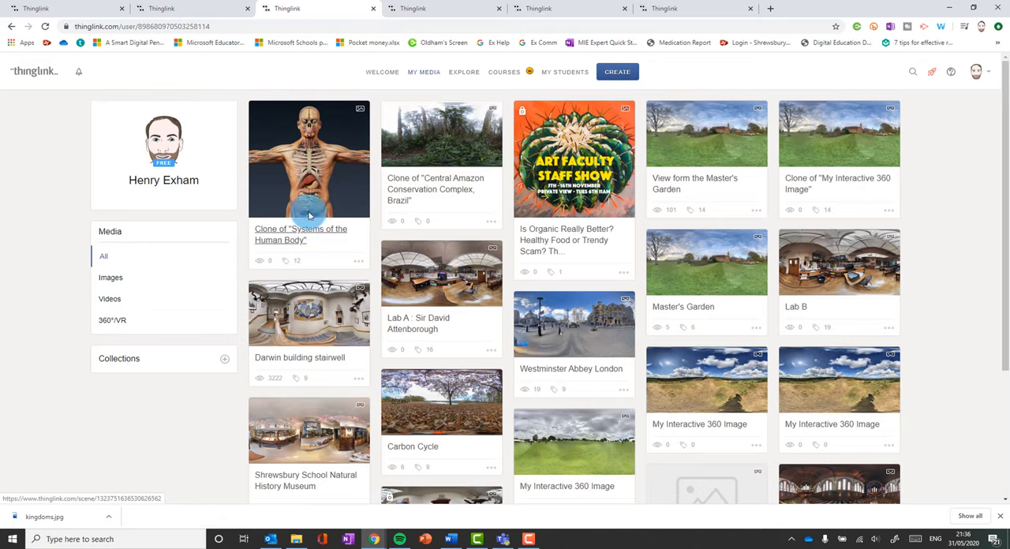
mouse_move(296, 212)
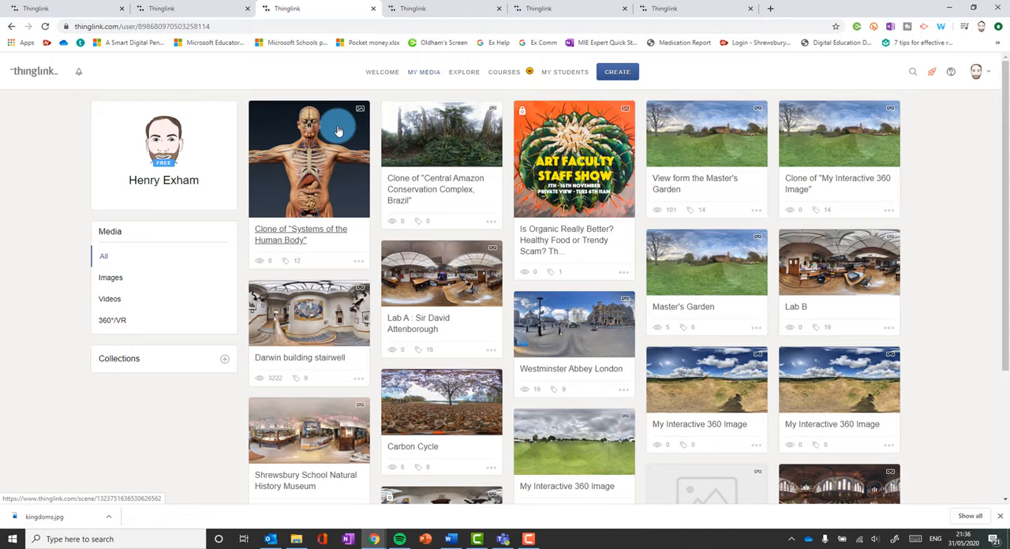
mouse_move(710, 28)
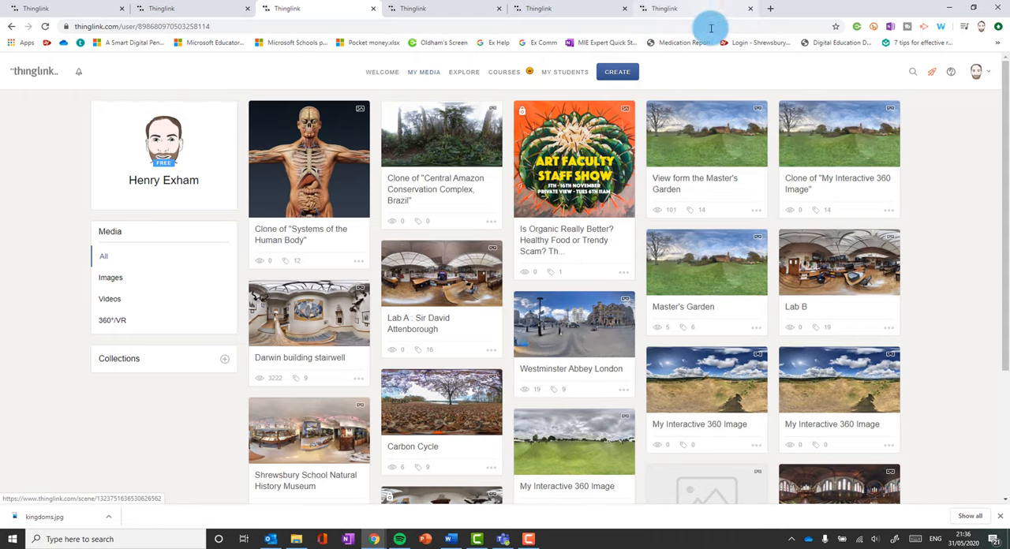
Step: Upload the kingdoms image from Documents through Create > Upload Image
click(617, 72)
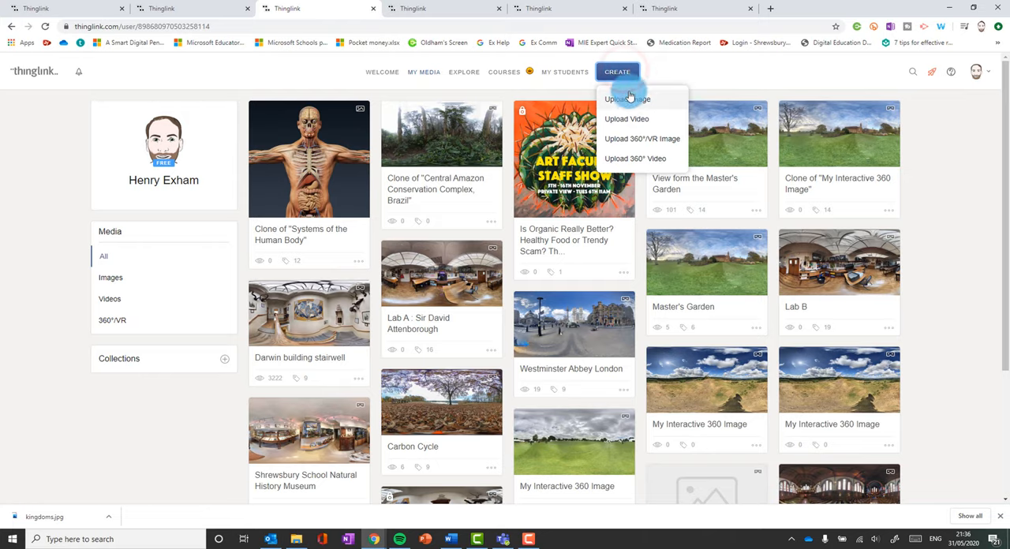
click(627, 98)
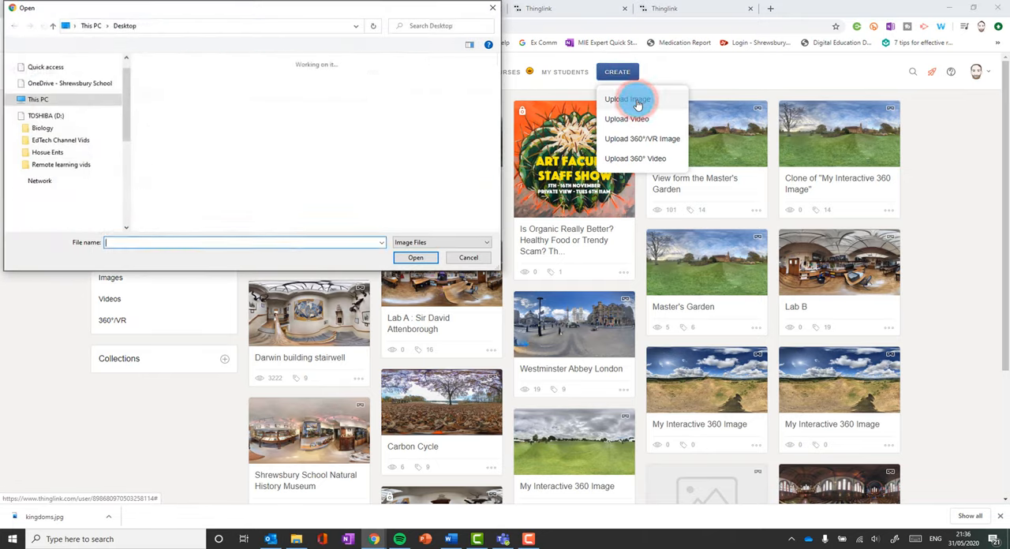
click(167, 170)
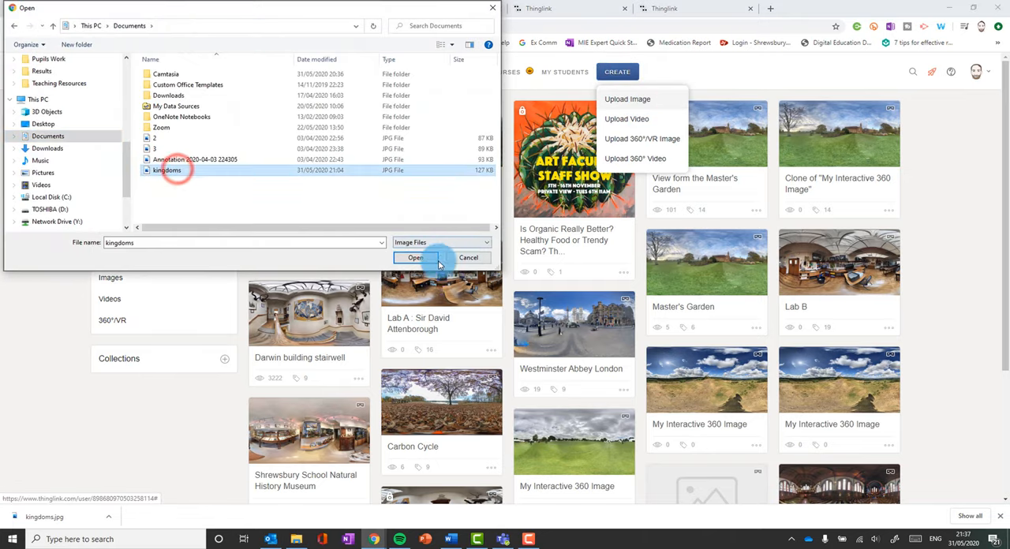
click(415, 258)
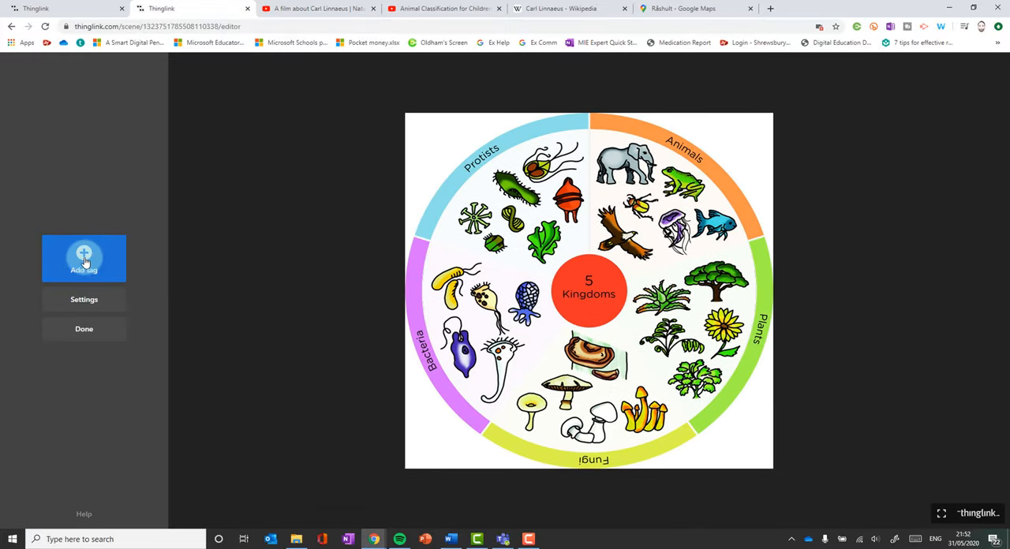
Step: Add a text-and-media tag with Linnaeus title, description and Wikipedia link
click(83, 258)
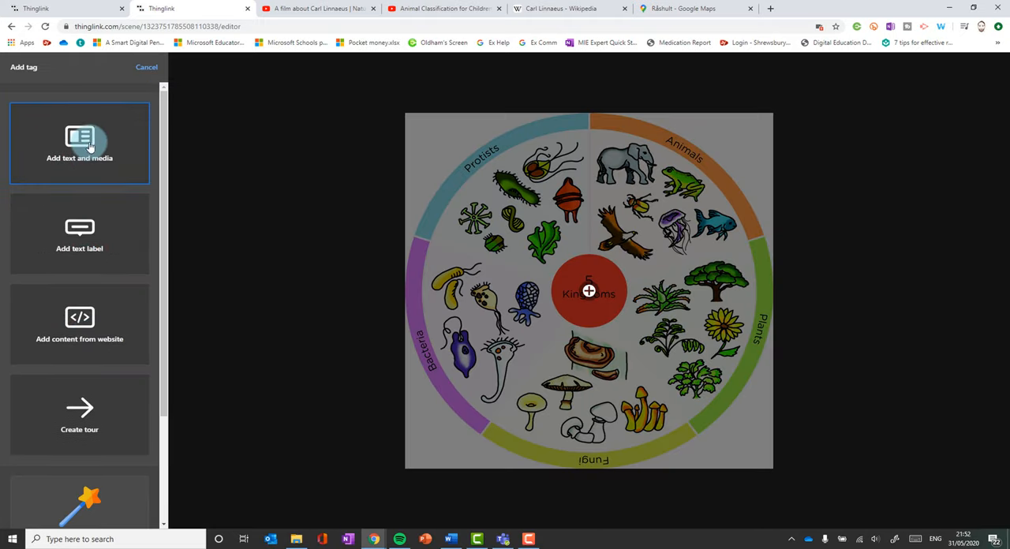
click(79, 142)
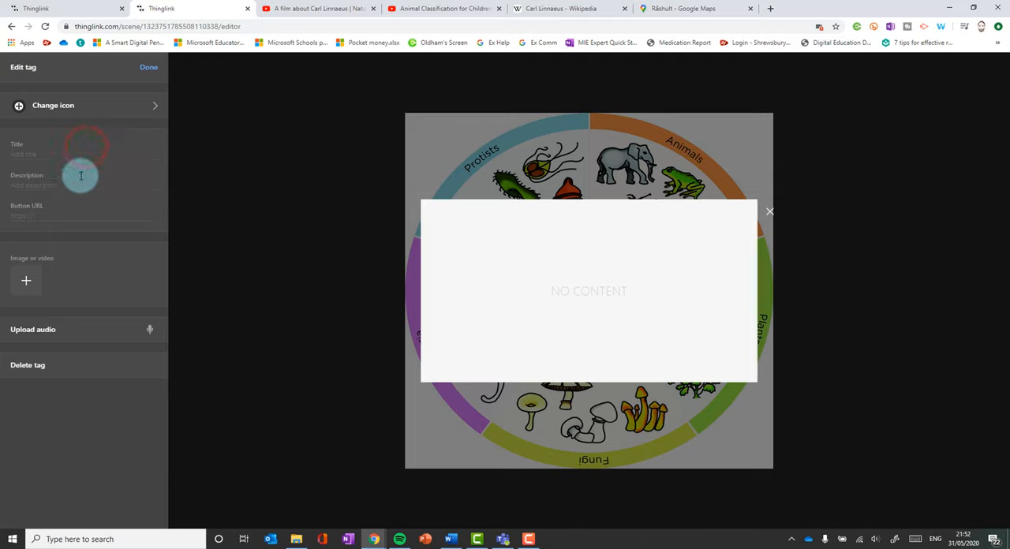
click(55, 150)
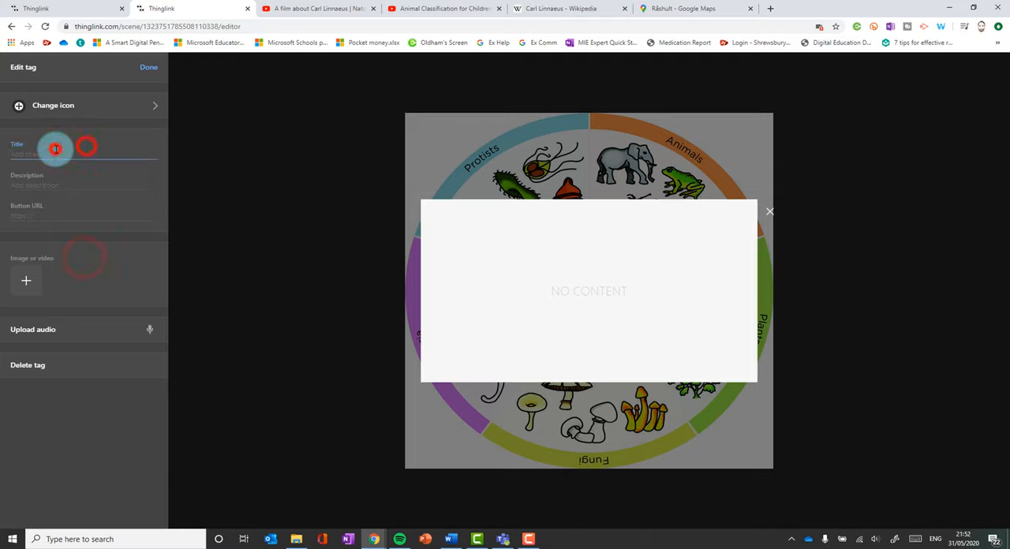
text(Find out more about Cral Linnaeus here)
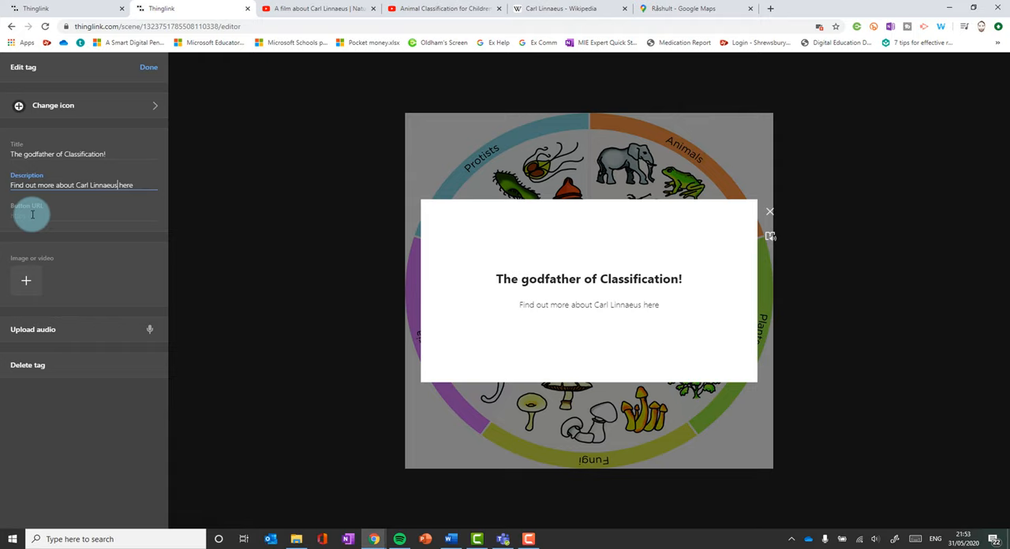
click(568, 9)
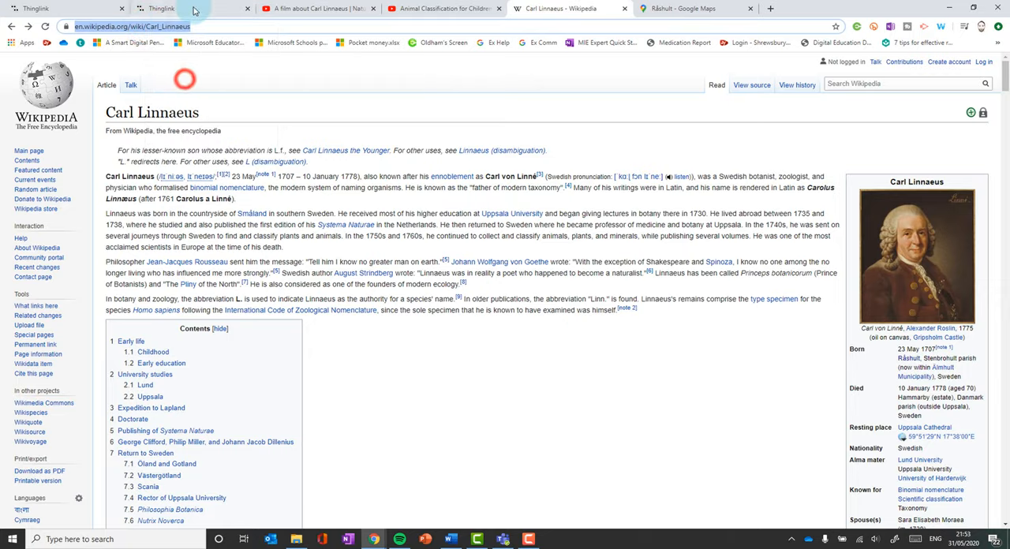
click(161, 8)
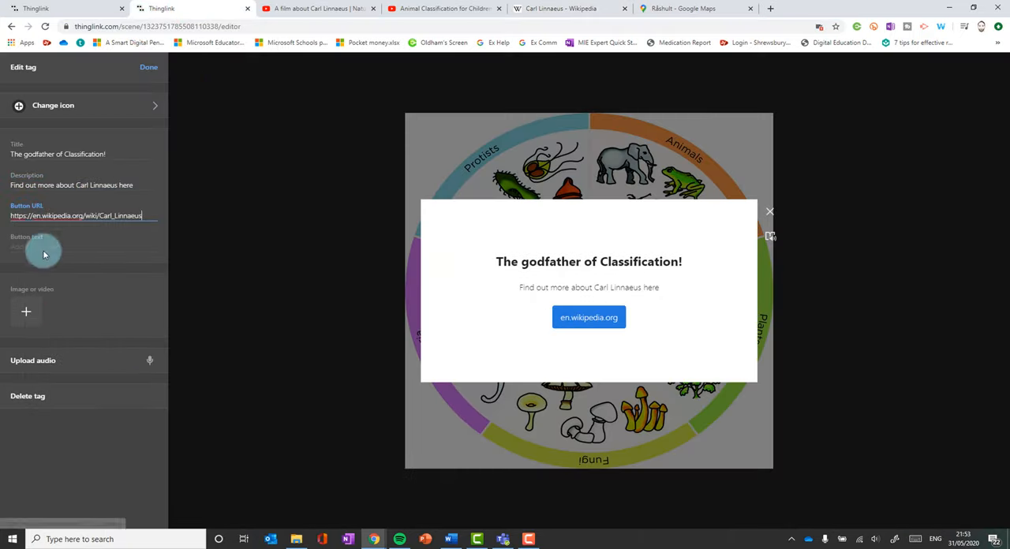
Step: Set button text 'Click here to read the information' and add the portrait and audio
click(82, 246)
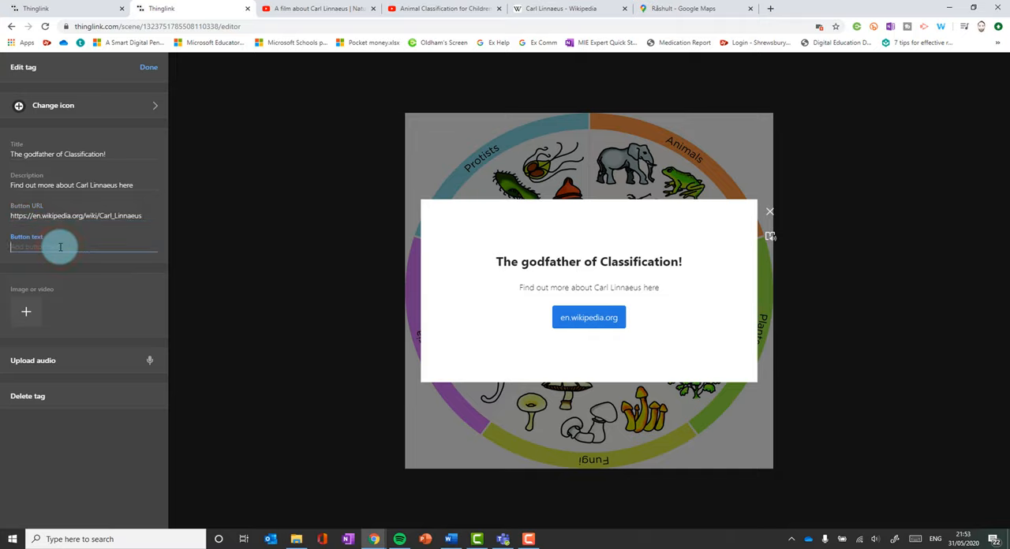
text(Click here to read the information)
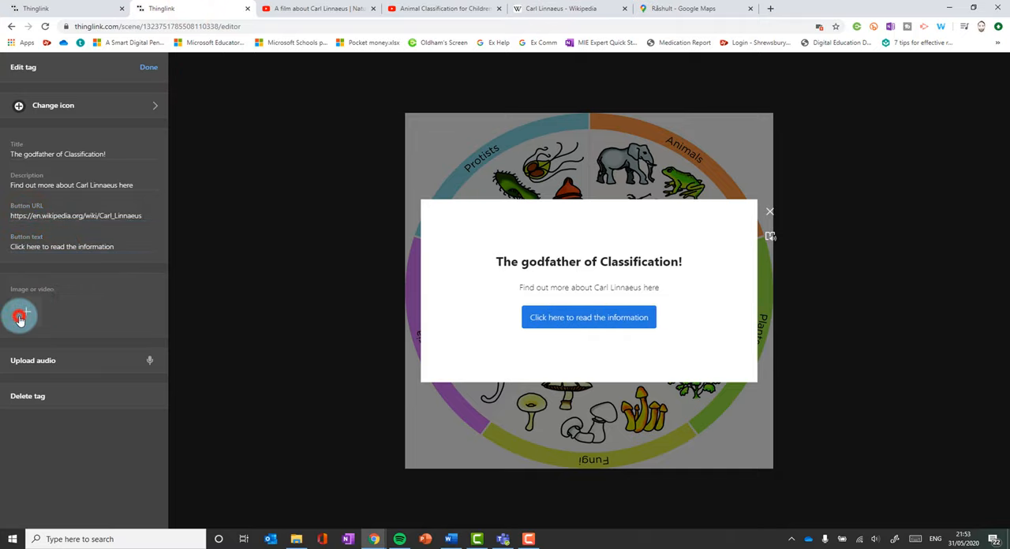
click(20, 315)
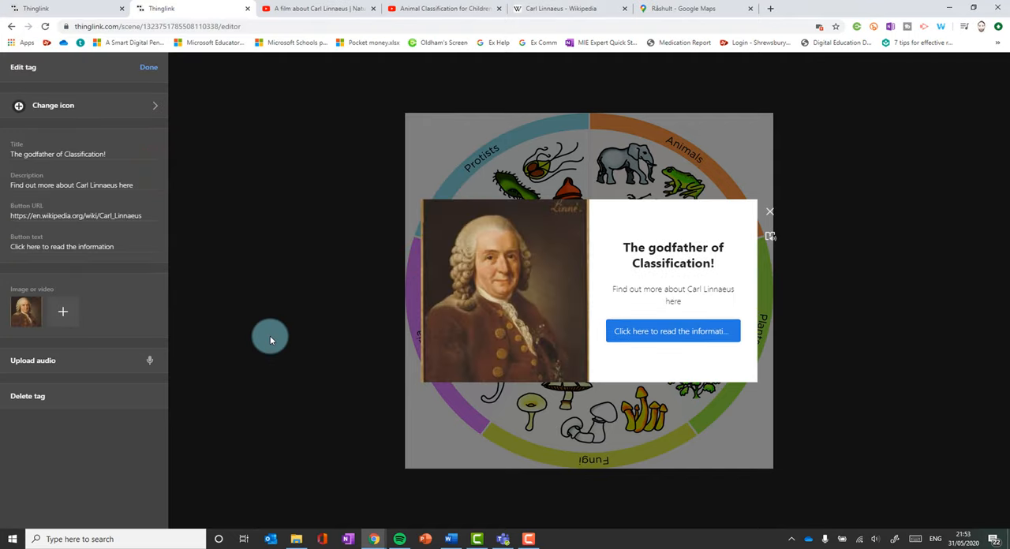
mouse_move(152, 361)
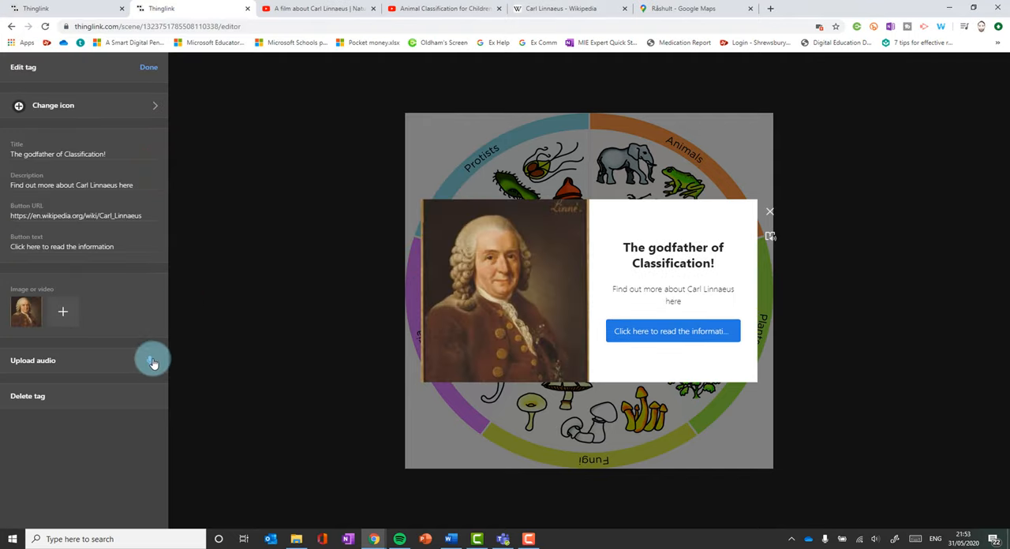
click(33, 360)
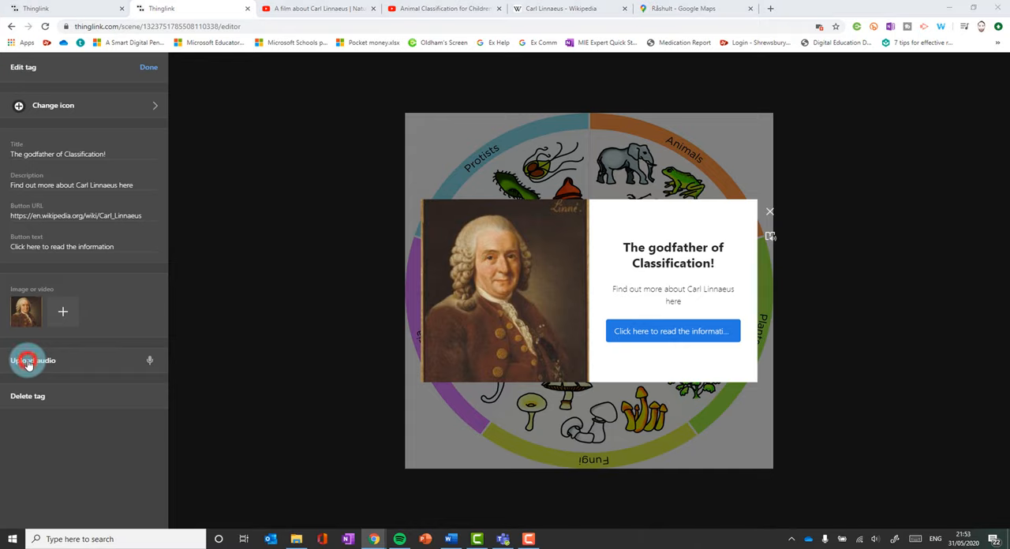
mouse_move(204, 330)
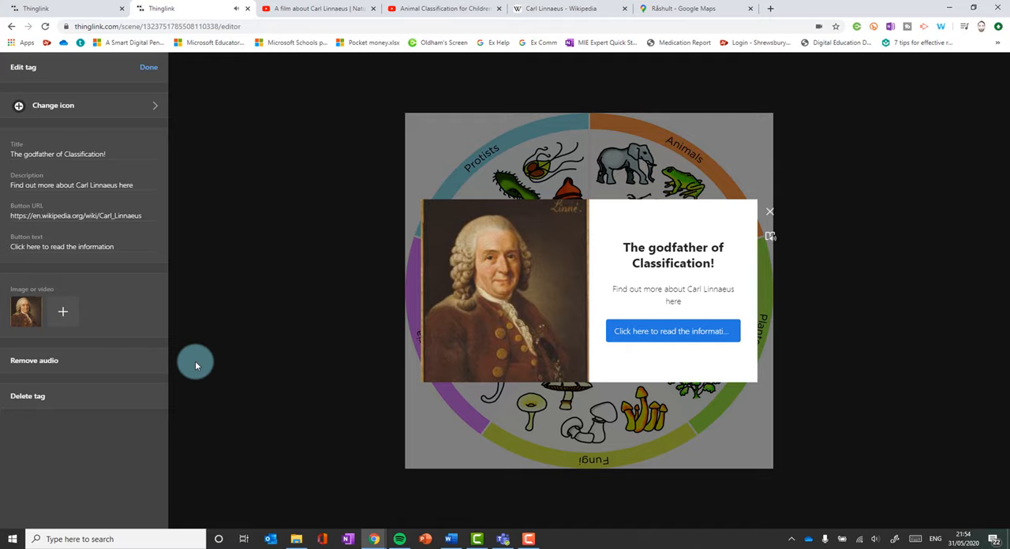
mouse_move(111, 364)
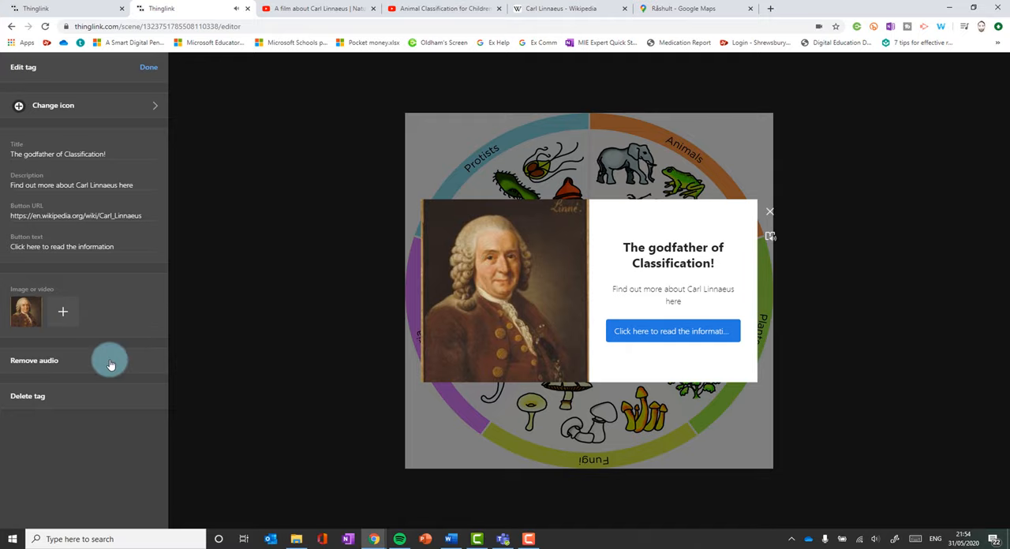
mouse_move(546, 298)
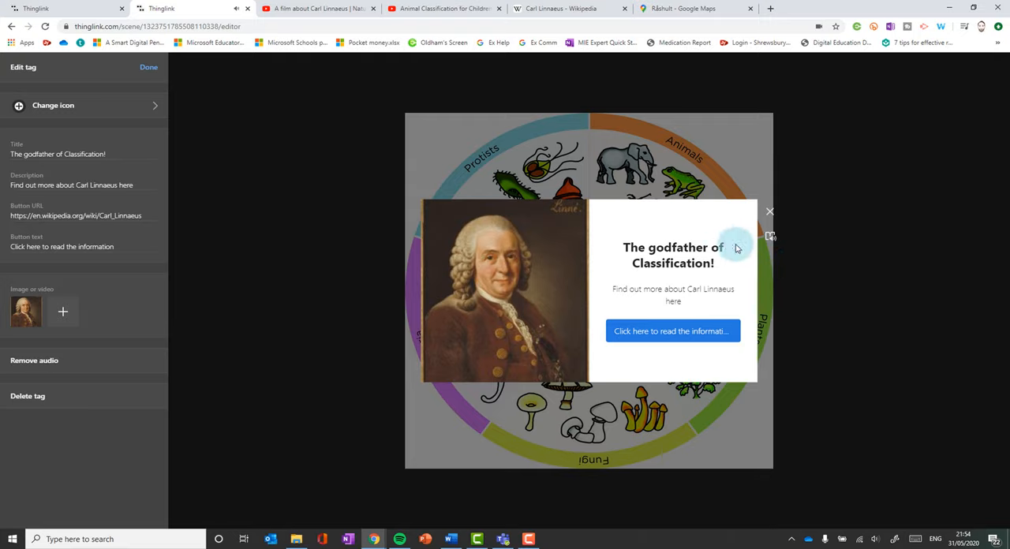
mouse_move(585, 281)
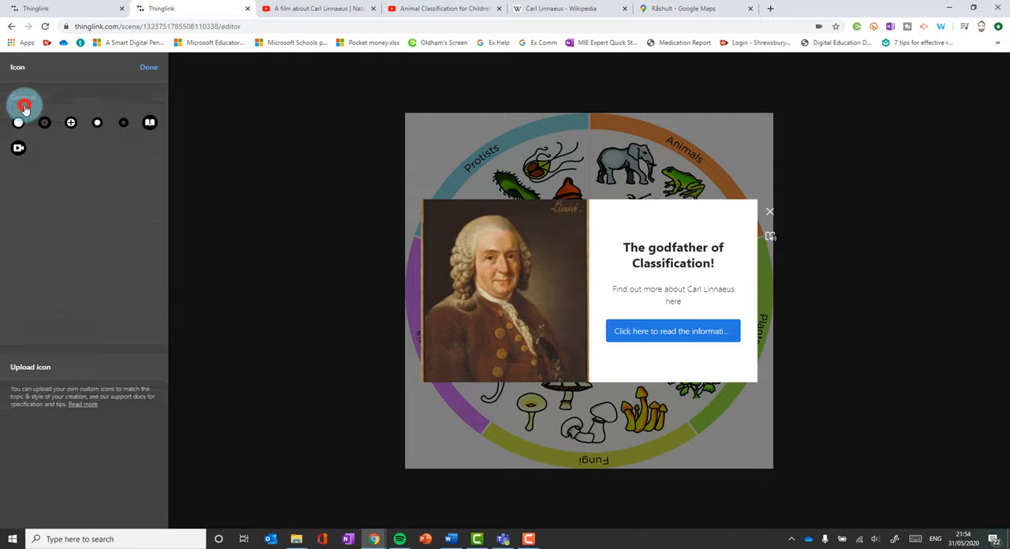
Step: Give the tag the yellow General info icon and drag it to the top-left corner
click(24, 107)
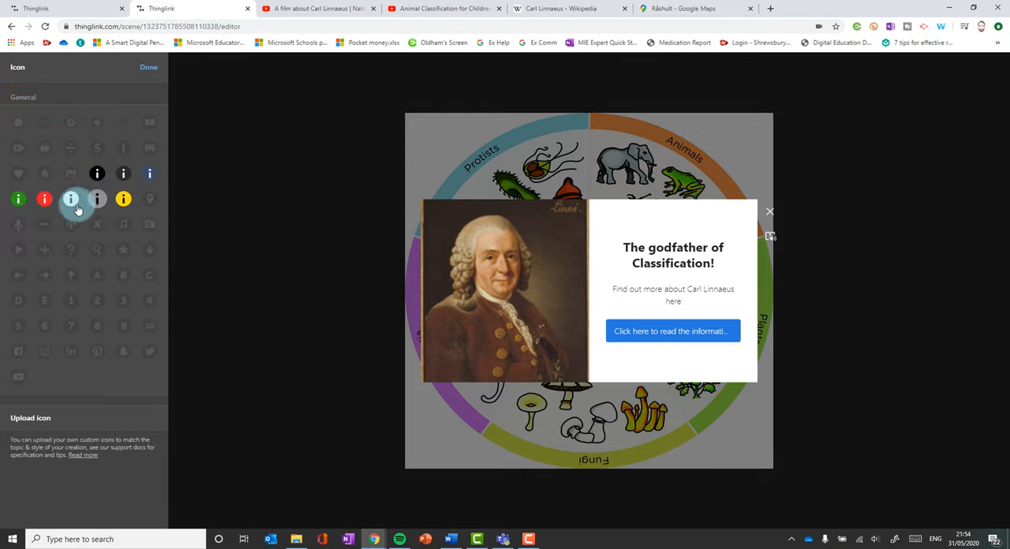
mouse_move(123, 198)
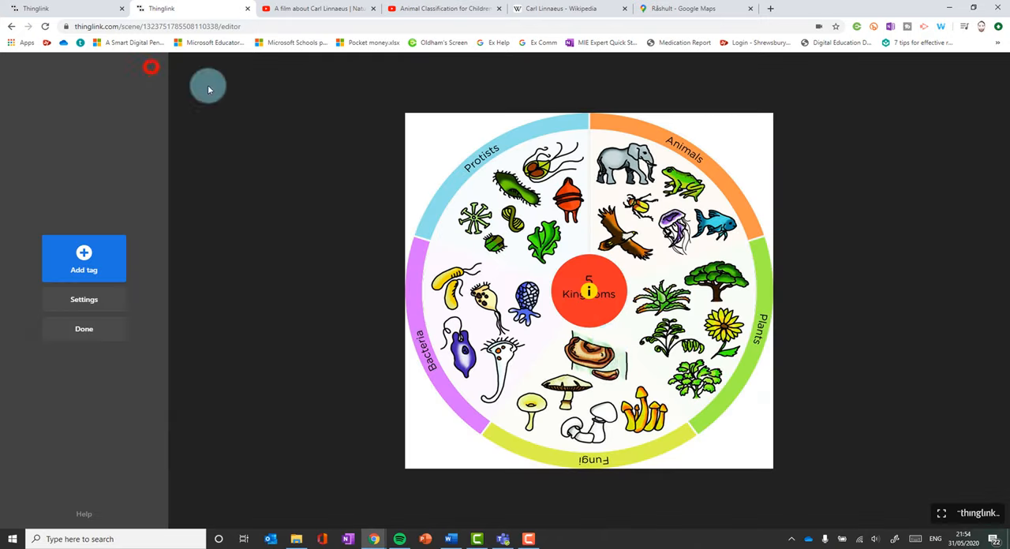
drag(589, 292, 426, 131)
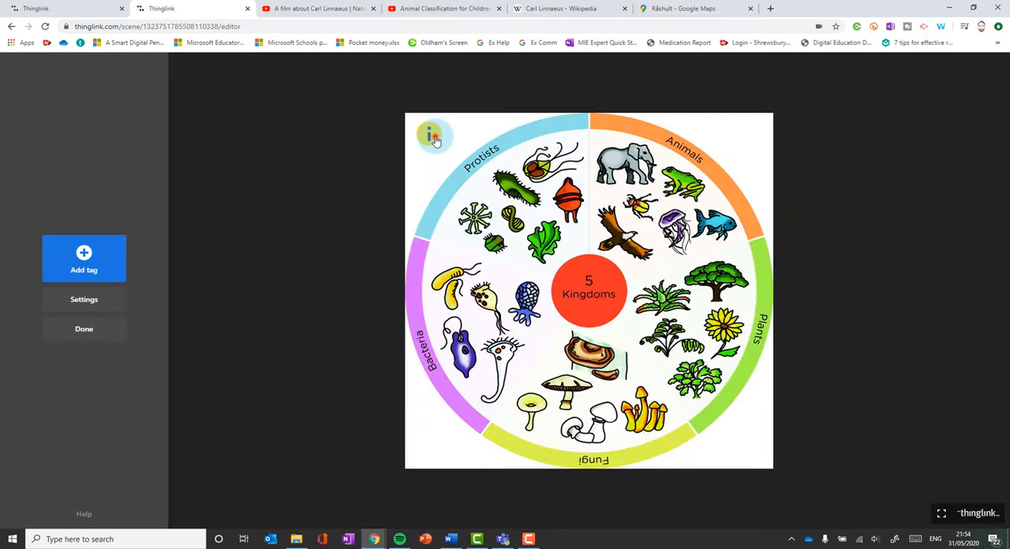
click(432, 134)
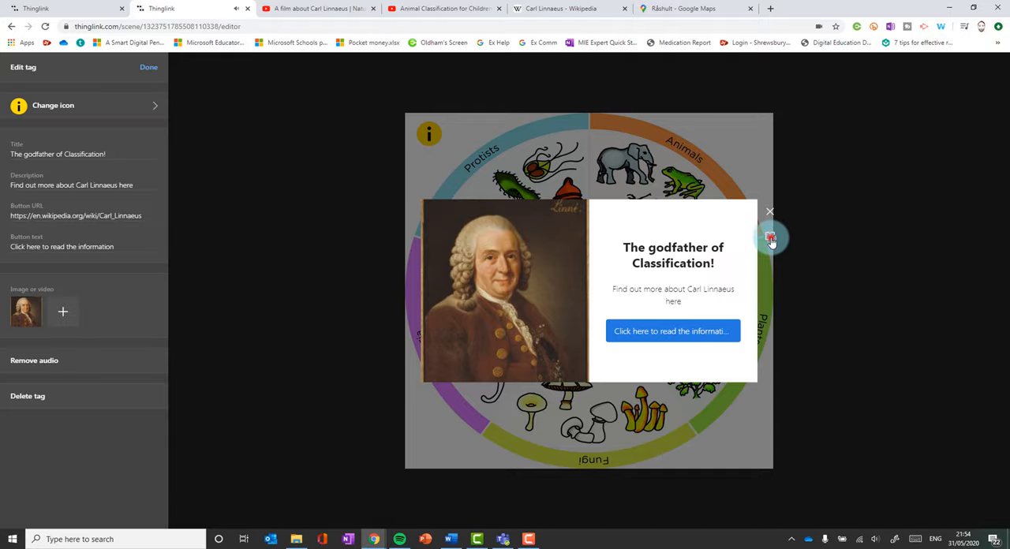
click(770, 239)
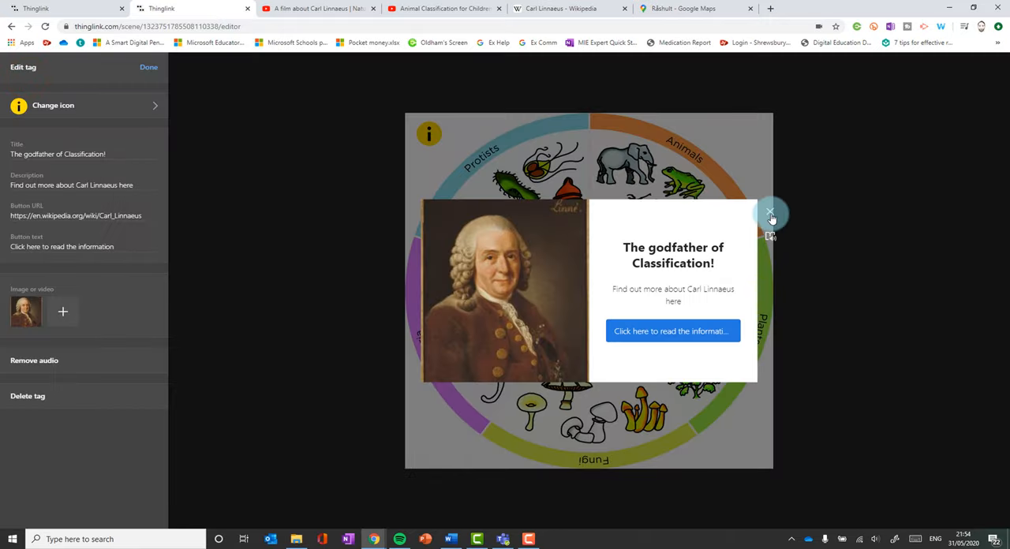
mouse_move(673, 331)
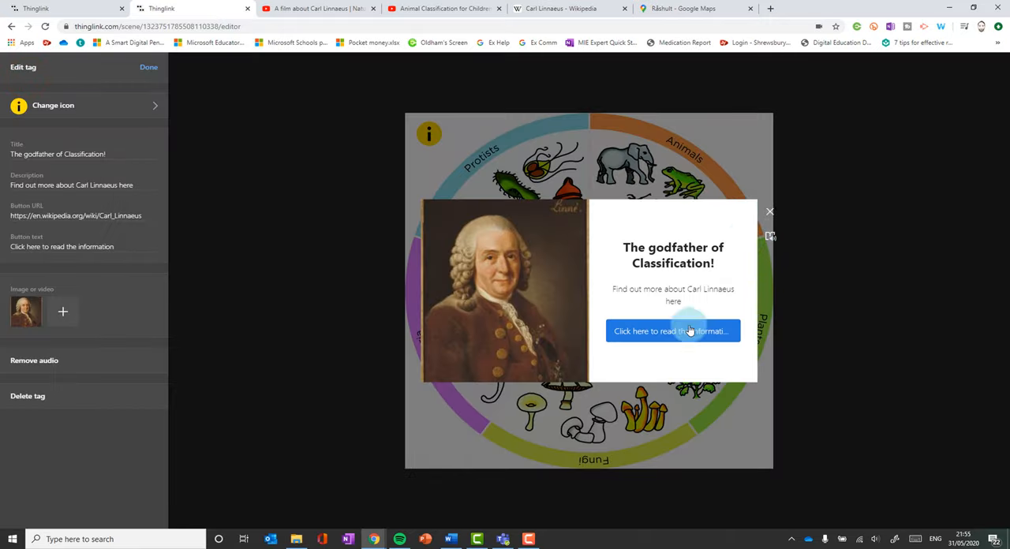
mouse_move(673, 331)
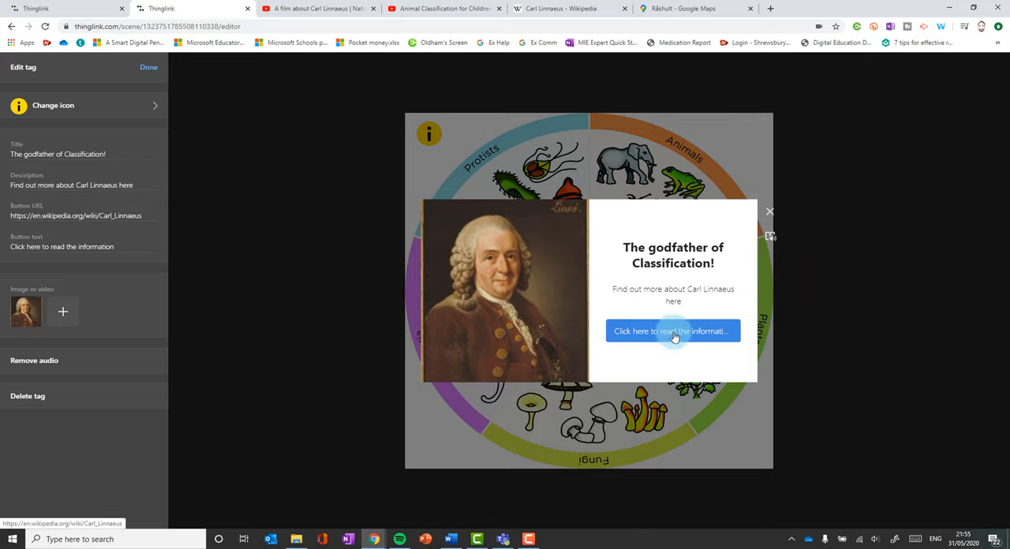
mouse_move(770, 215)
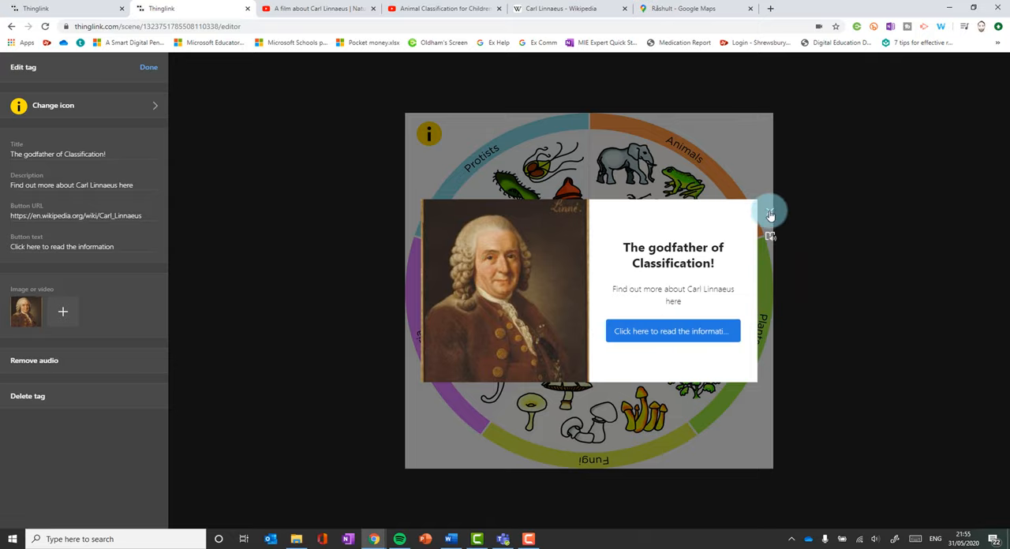
Step: Add a text label tag reading 'Also known as prokaryotes' beside Bacteria
click(148, 67)
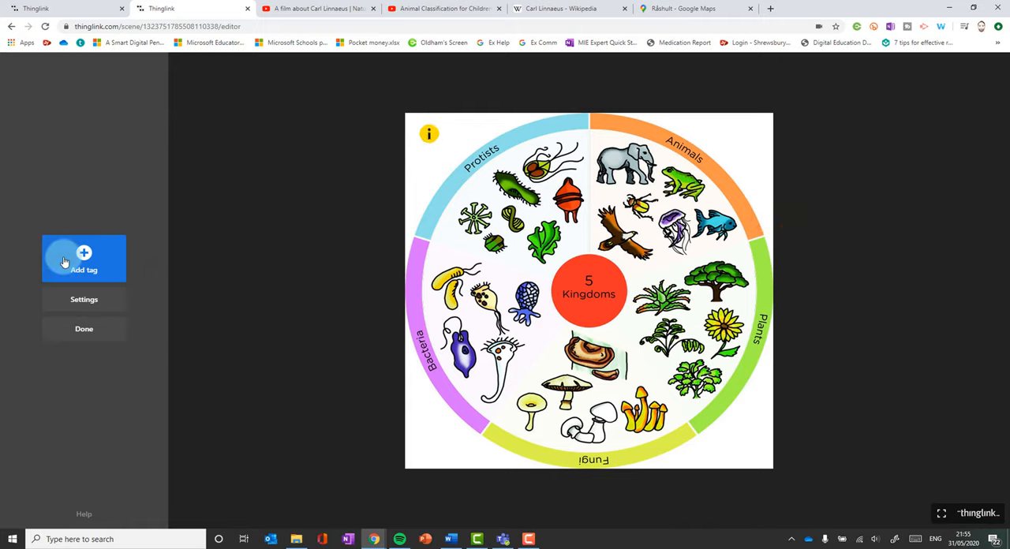
click(84, 258)
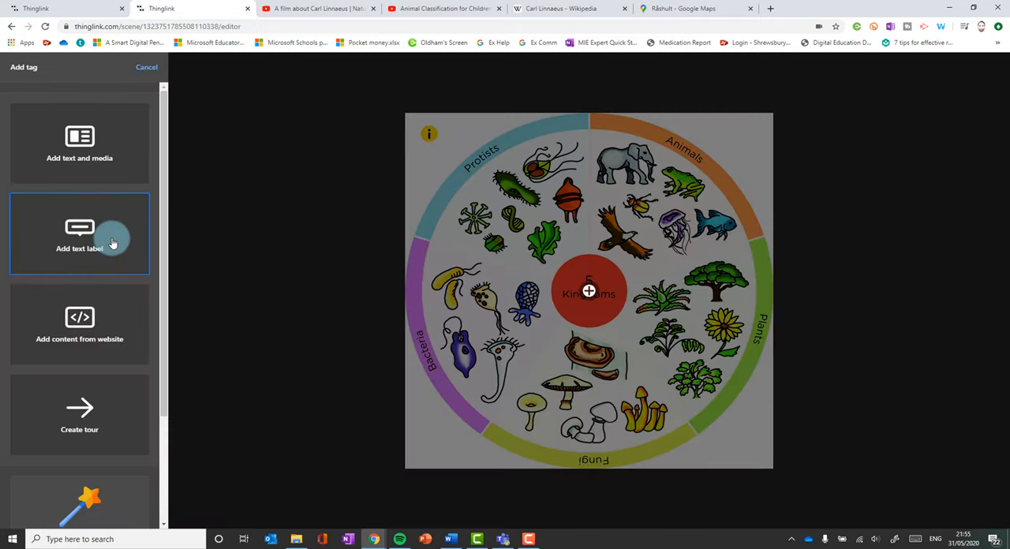
click(79, 233)
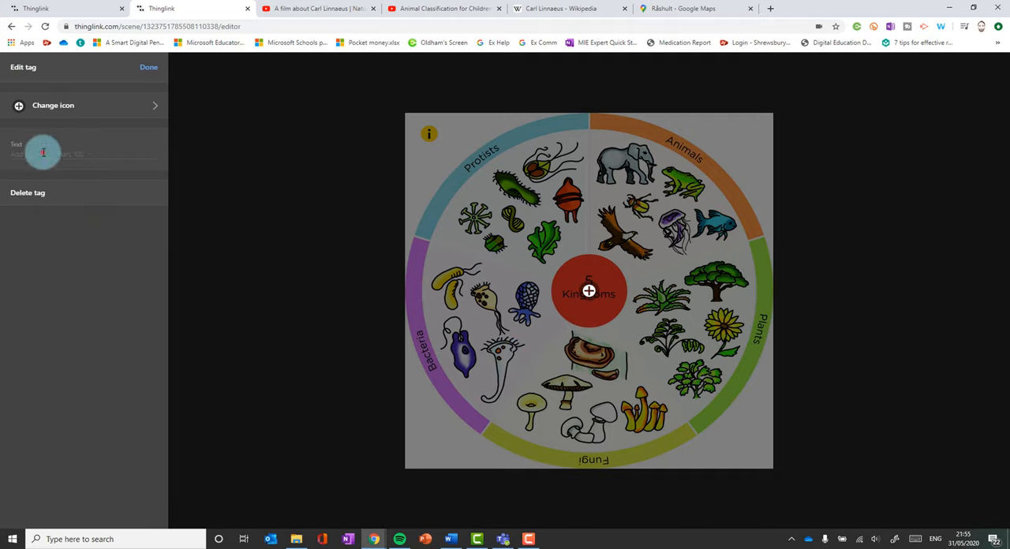
text(Also known as p)
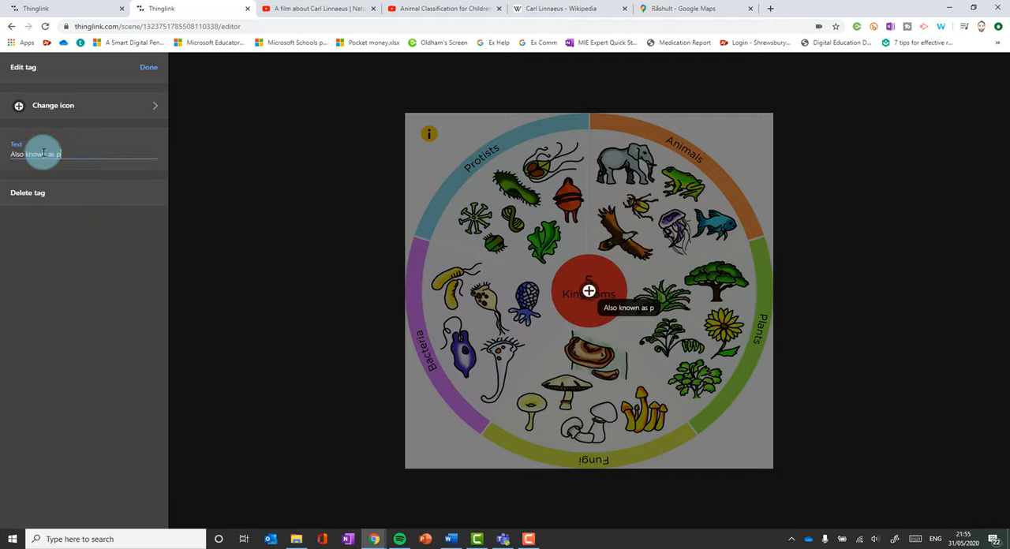
click(83, 105)
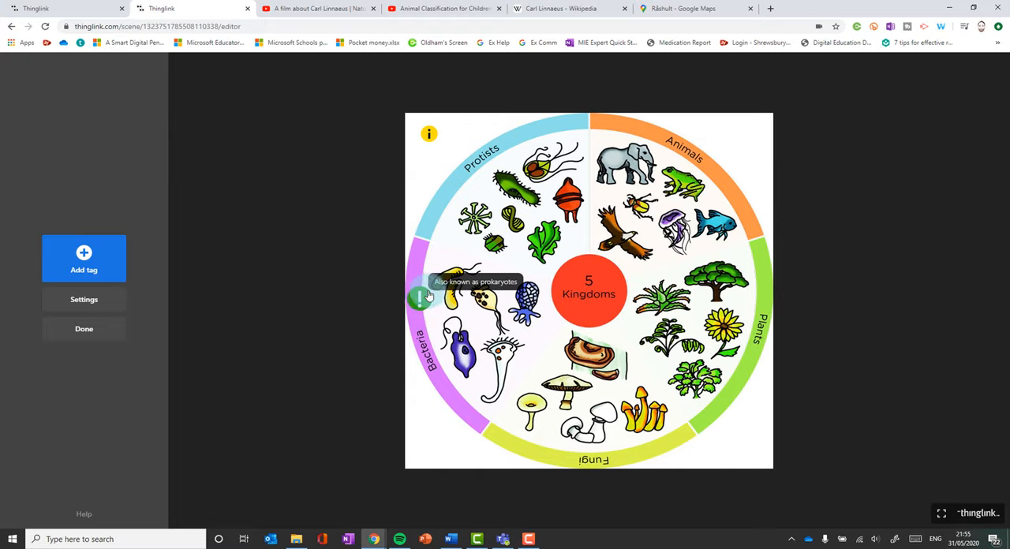
Step: Add a tag embedding the Natural History Museum's Carl Linnaeus YouTube film, with an icon
click(84, 258)
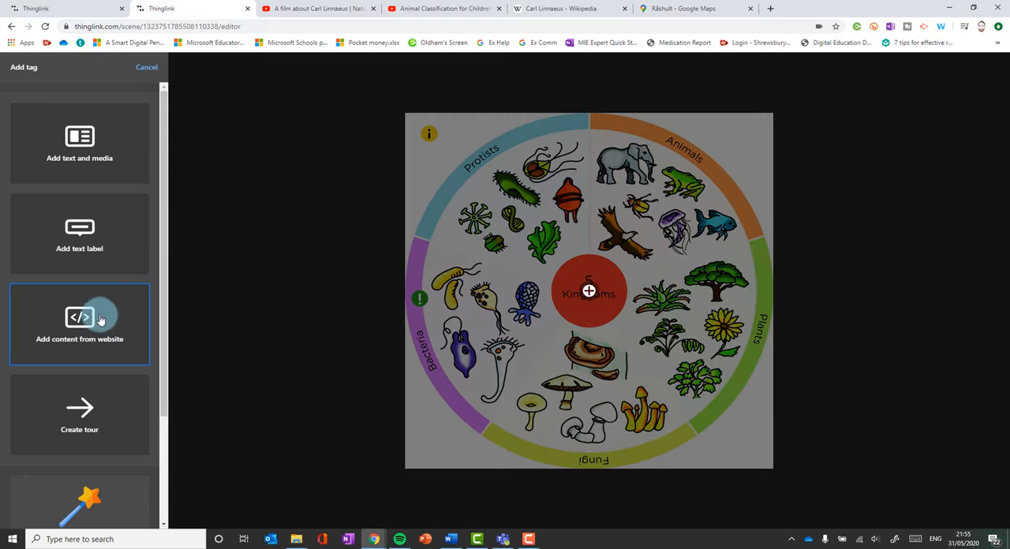
click(79, 324)
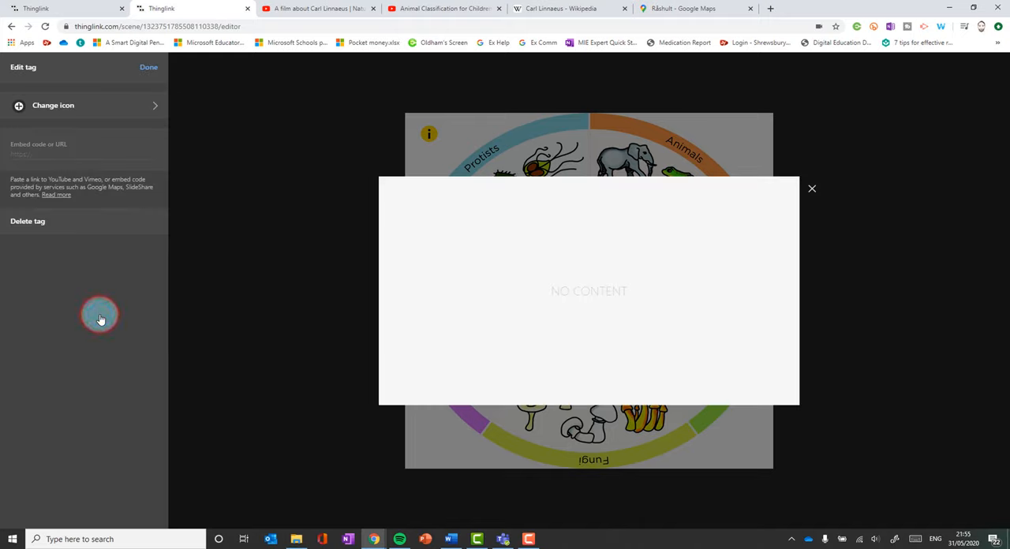
click(443, 8)
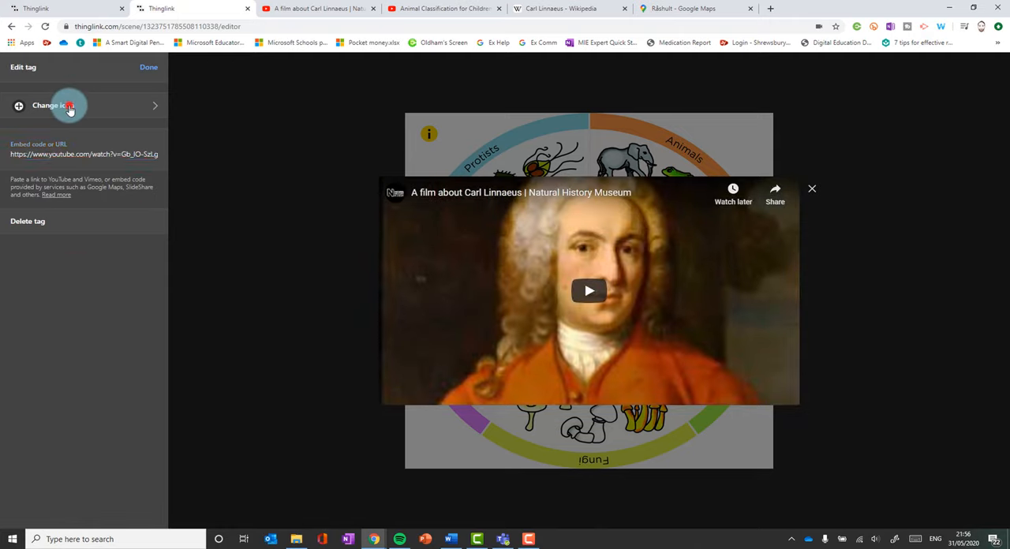
click(52, 105)
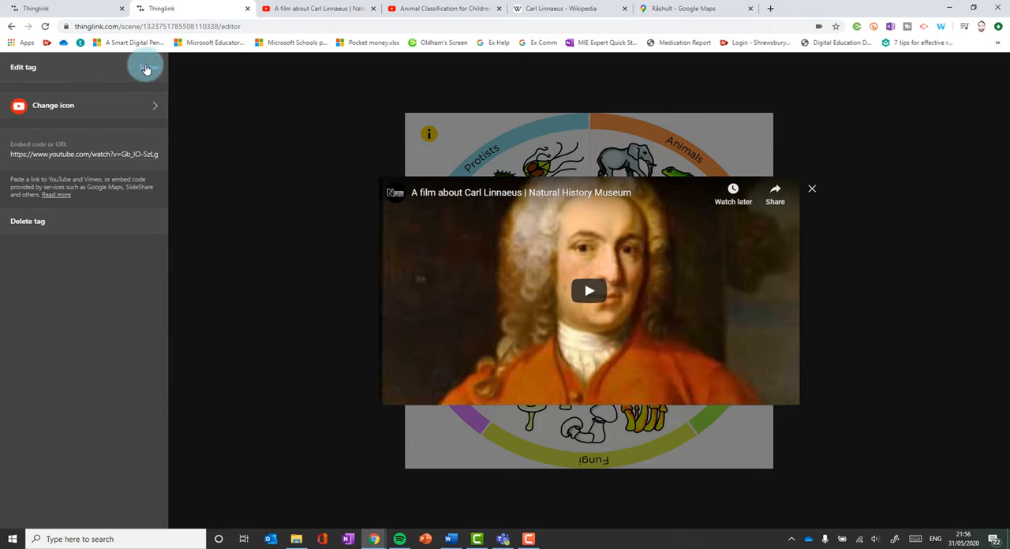
click(811, 188)
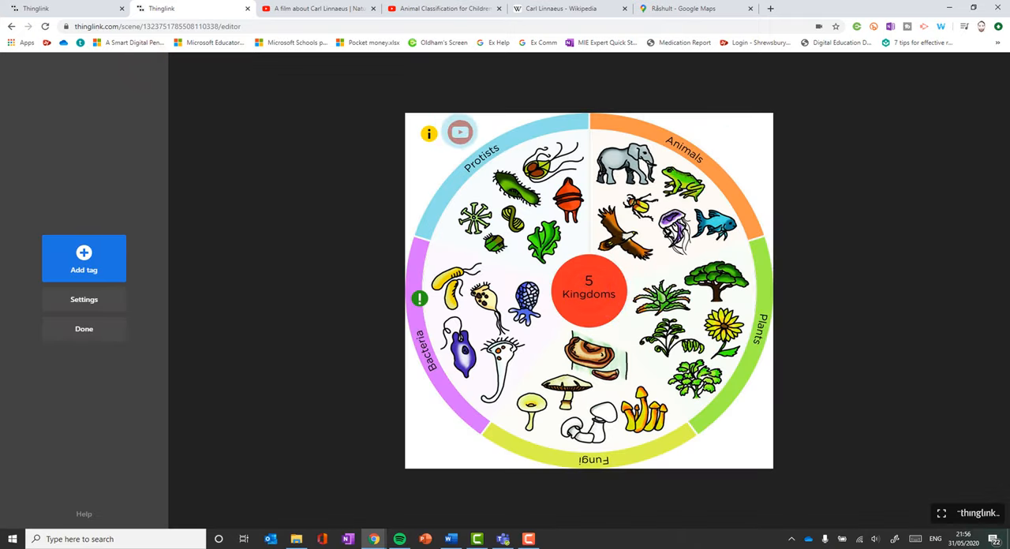
click(460, 133)
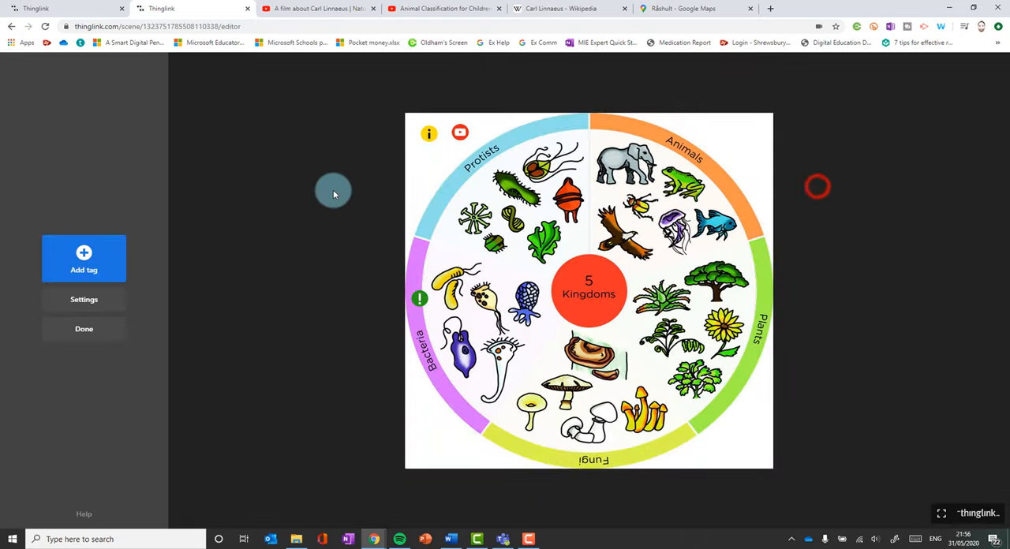
Step: Start a new website-content tag and copy Google Maps' embed HTML for Råshult
click(84, 259)
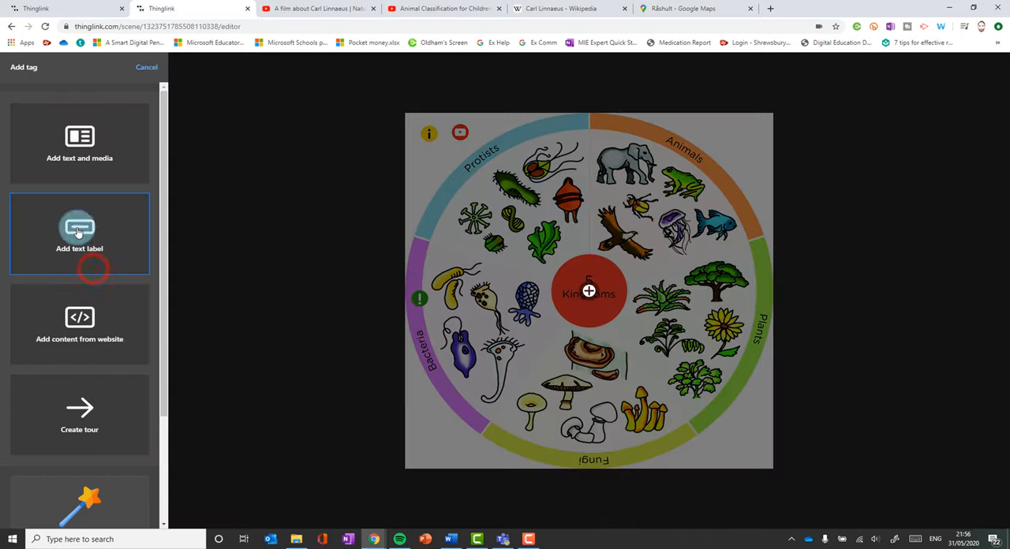
click(79, 233)
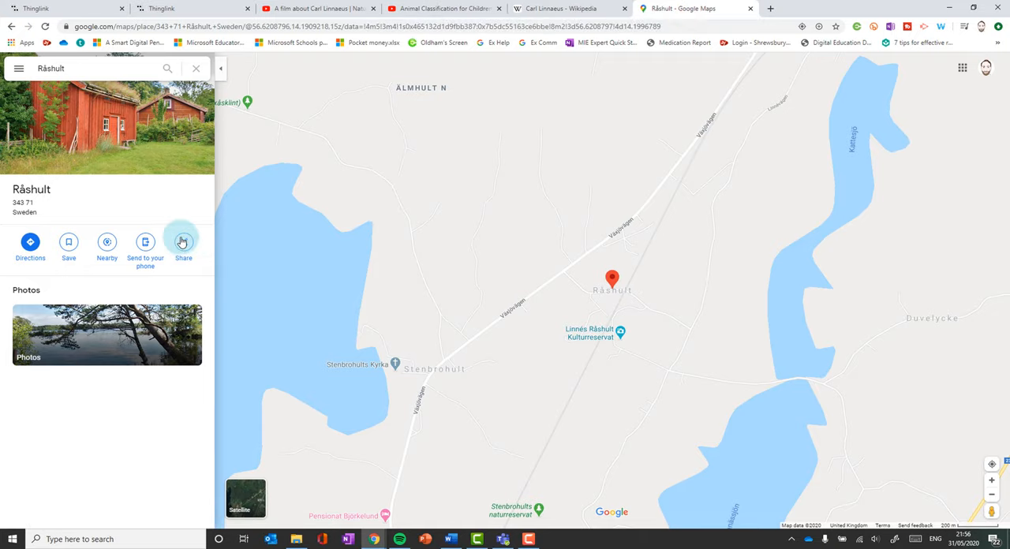
click(183, 242)
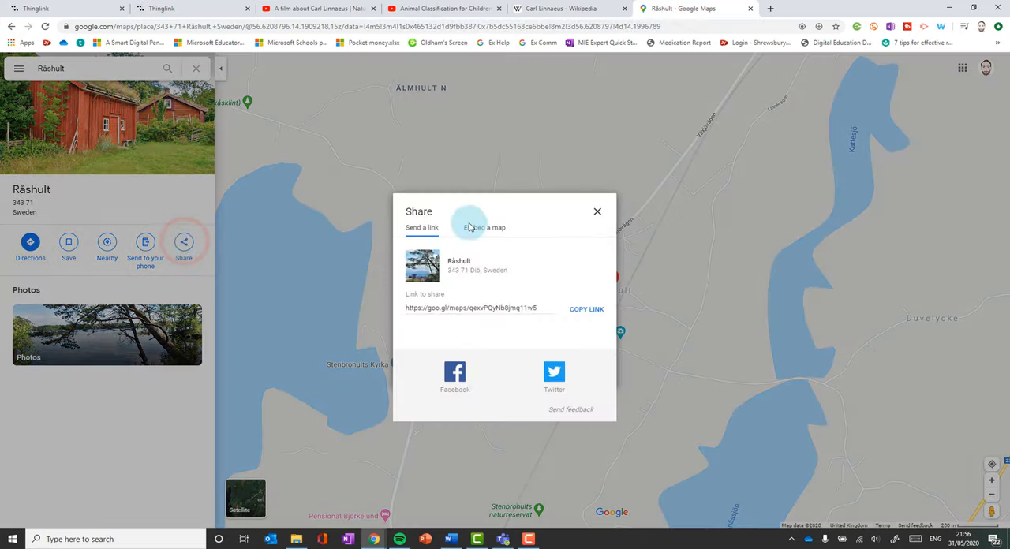
click(484, 227)
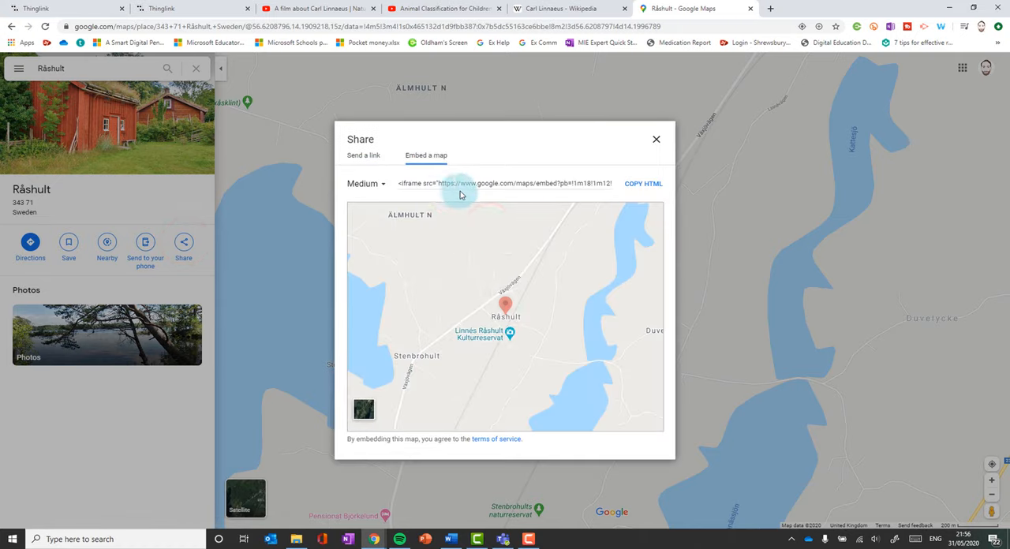
click(505, 183)
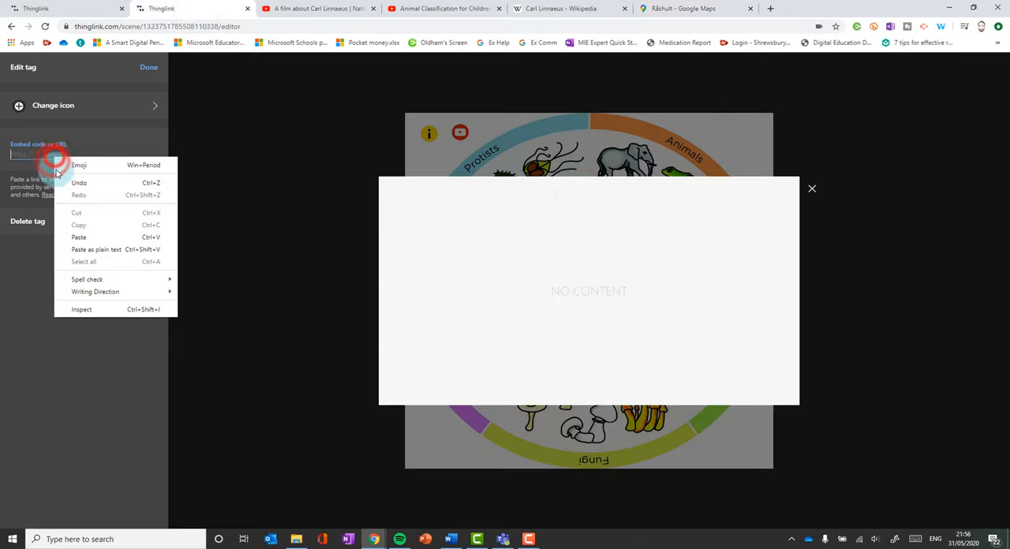
Step: Add a location-pin tag embedding the Råshult Google Map below the YouTube tag
click(79, 237)
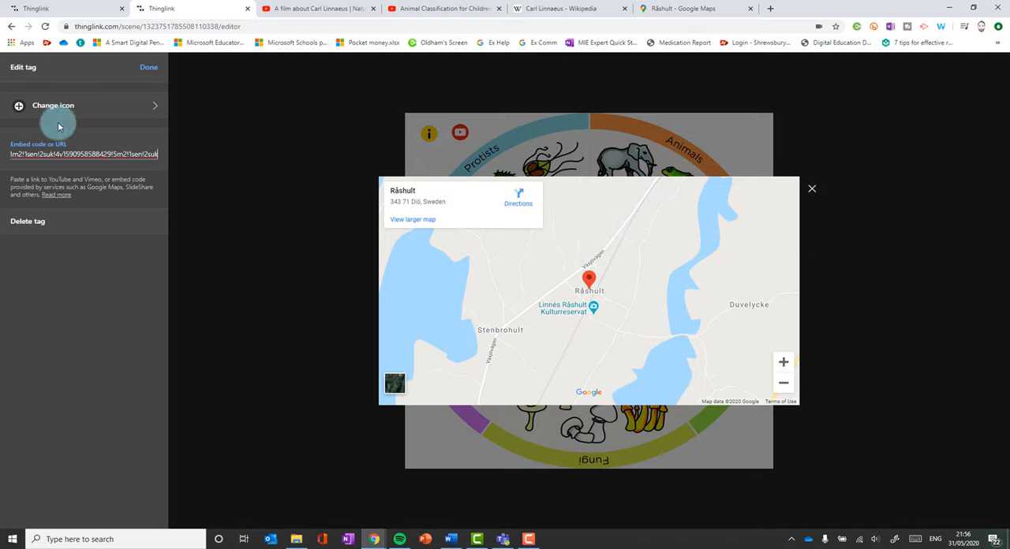
click(53, 105)
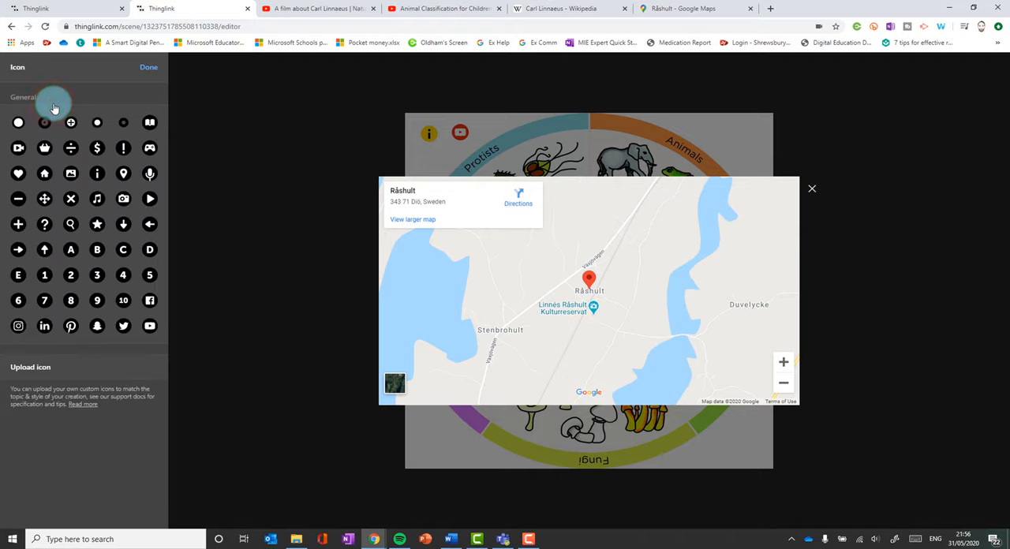
mouse_move(97, 224)
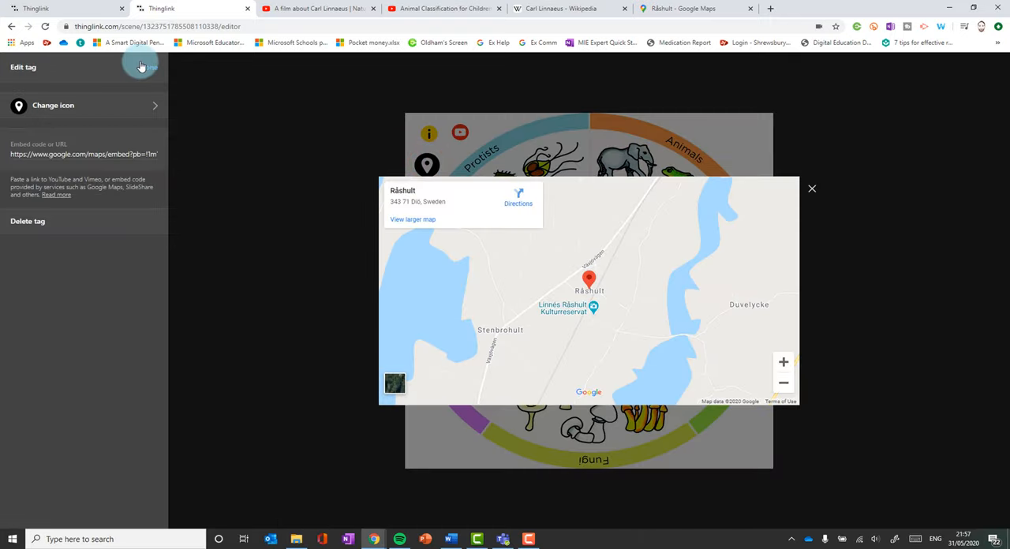
click(811, 189)
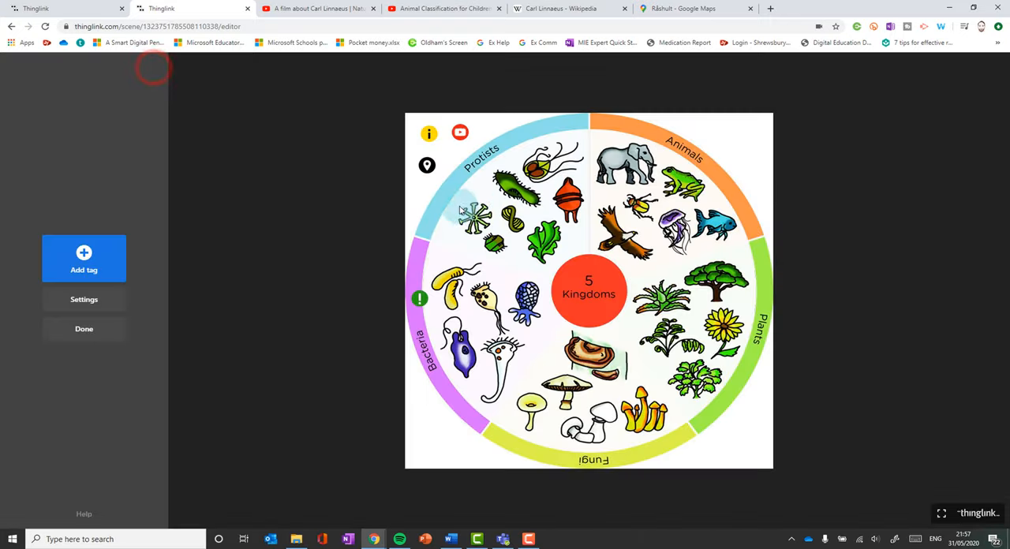
mouse_move(356, 217)
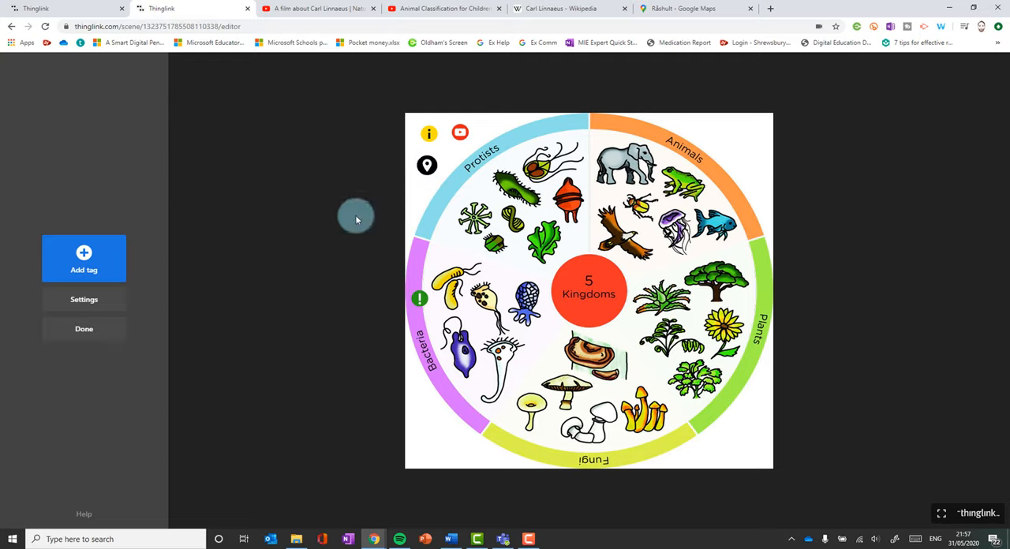
mouse_move(426, 165)
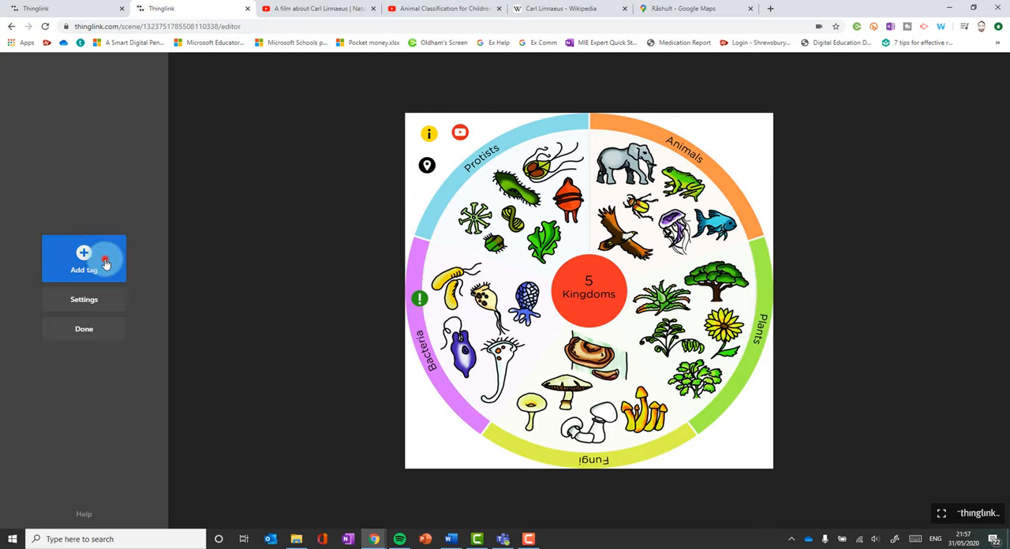
Step: Add a yellow arrow tour tag beside Animals leading to the Systems of the Human Body scene
click(84, 258)
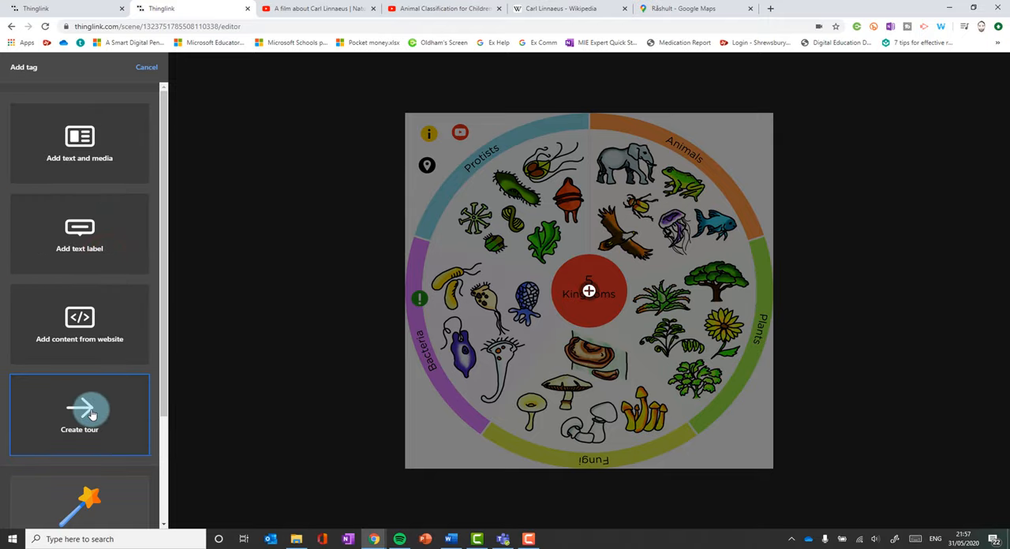
click(79, 414)
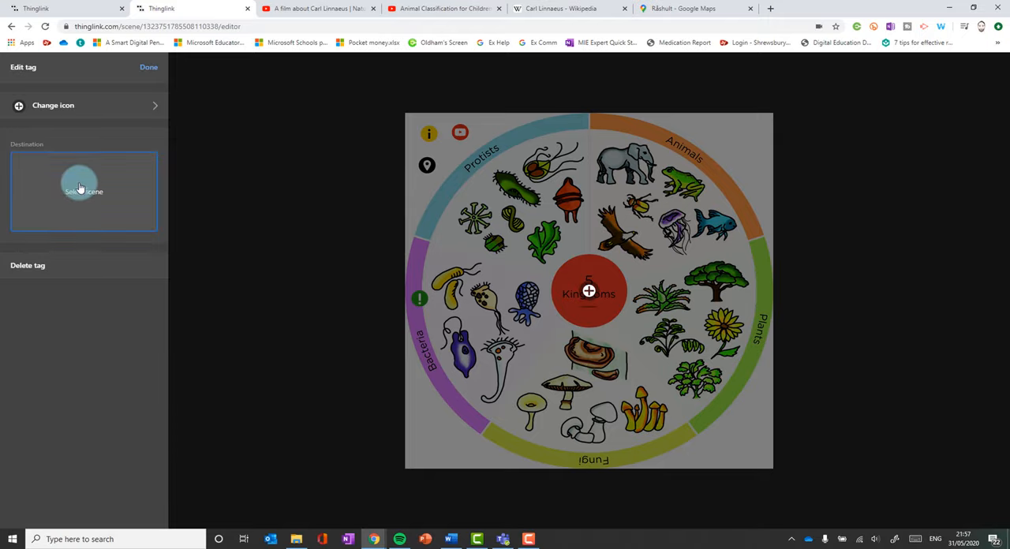
click(84, 191)
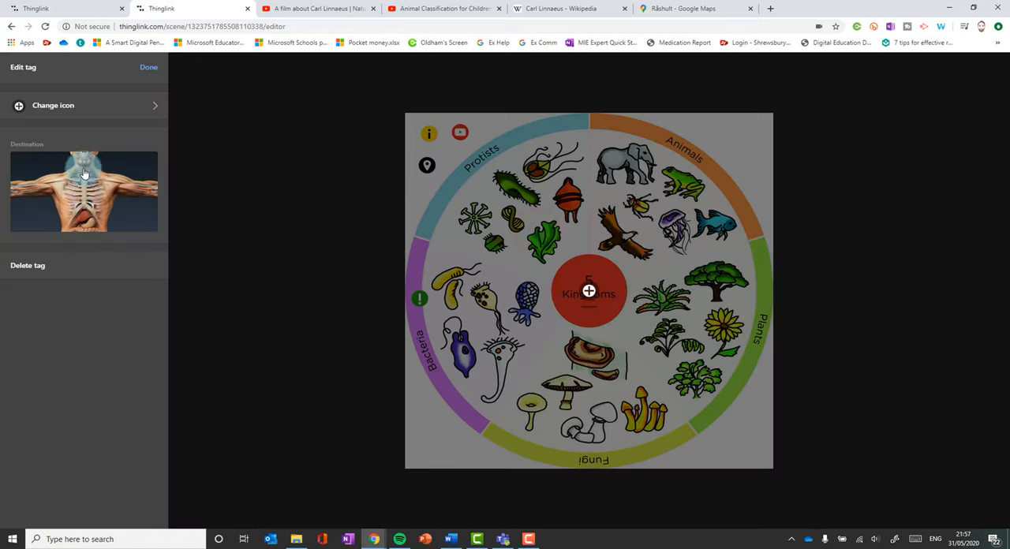
mouse_move(67, 196)
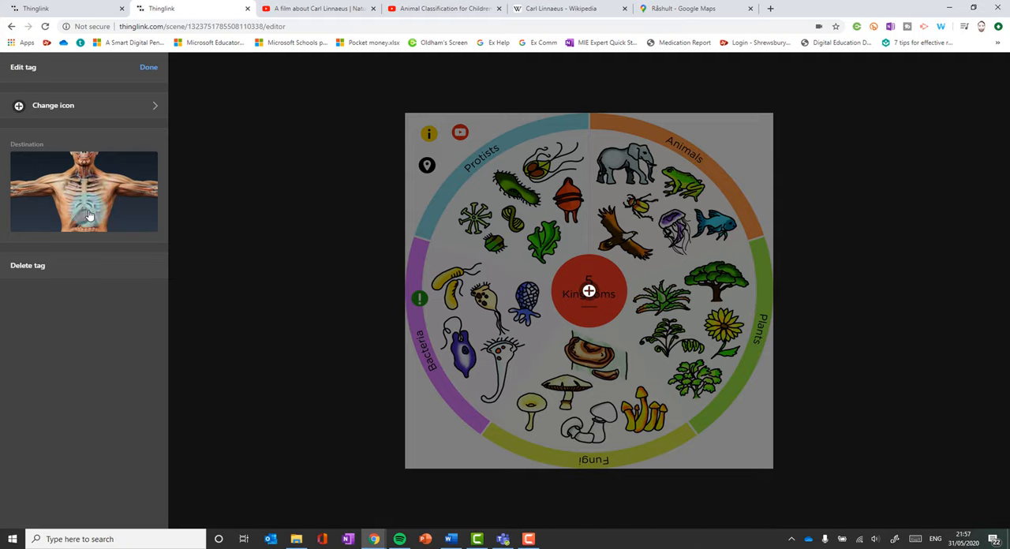
click(82, 105)
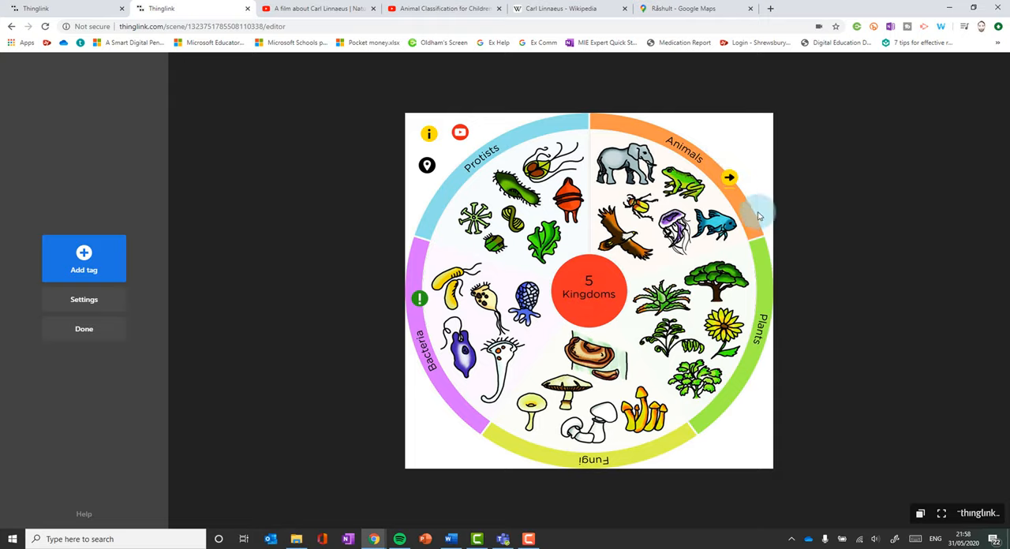
click(728, 177)
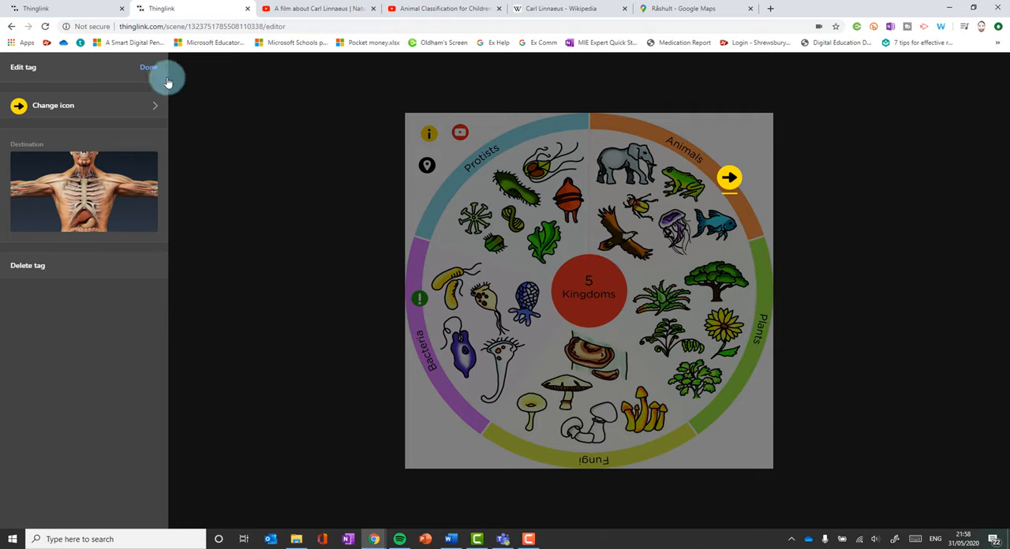
click(149, 67)
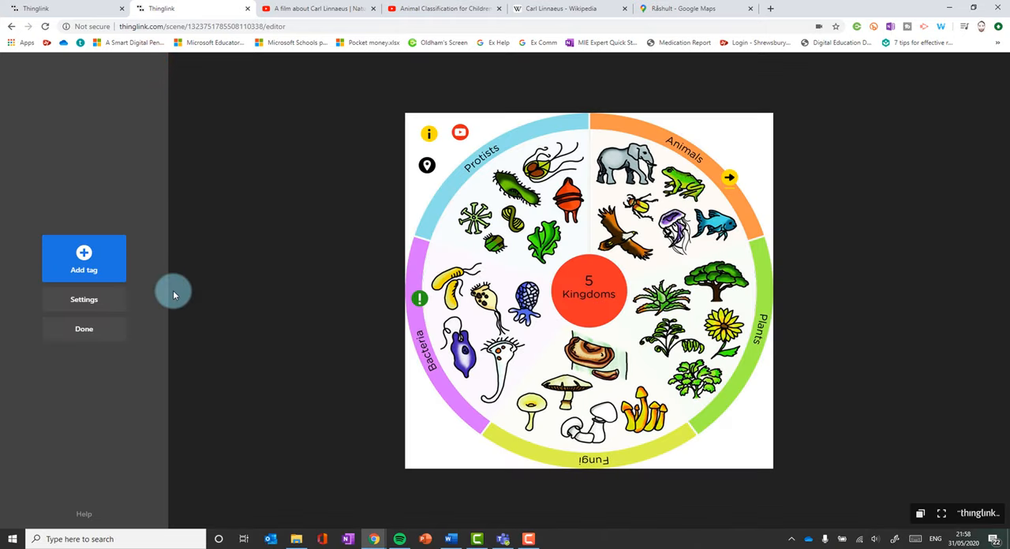
Step: Turn on pulsing tag animation for all tags in the scene settings
click(83, 299)
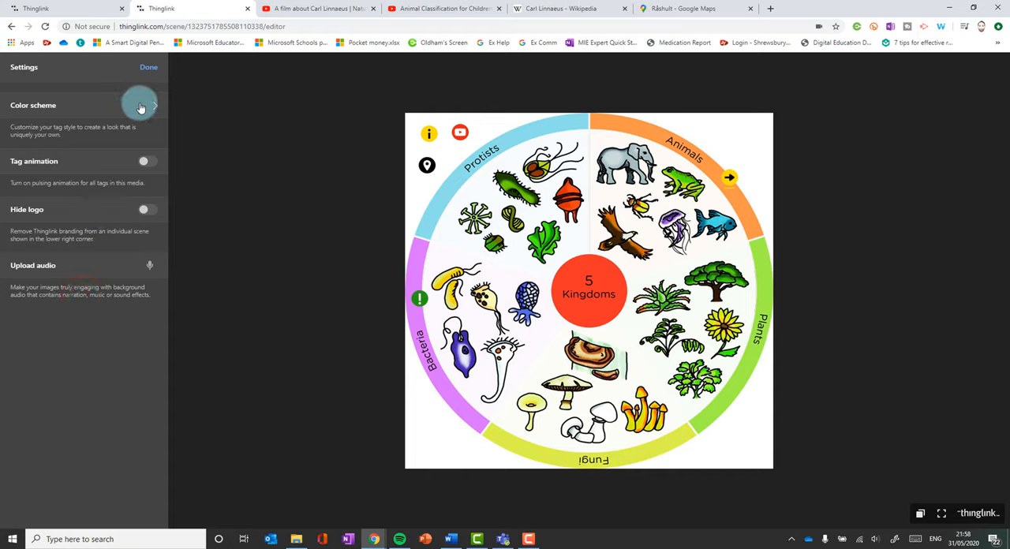
click(141, 105)
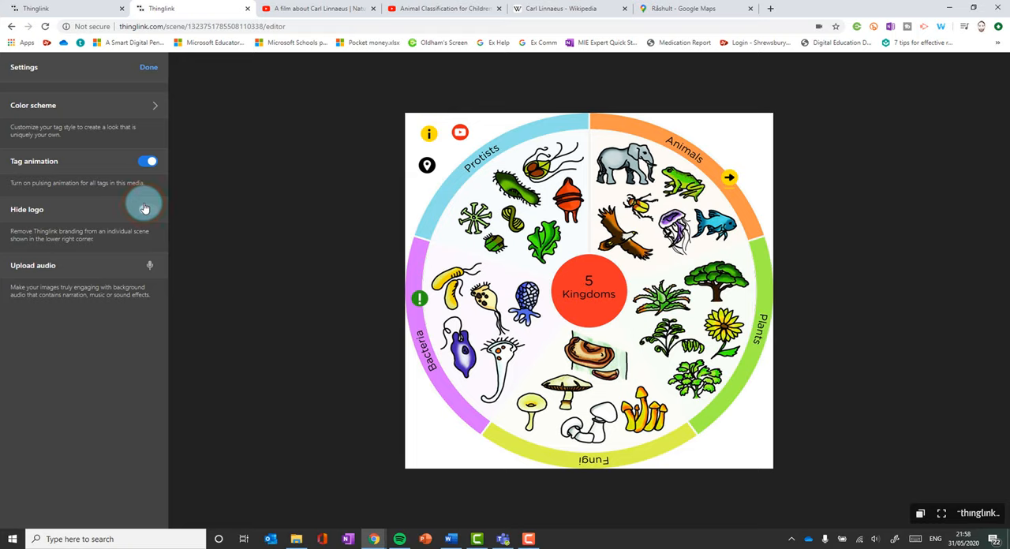
click(149, 209)
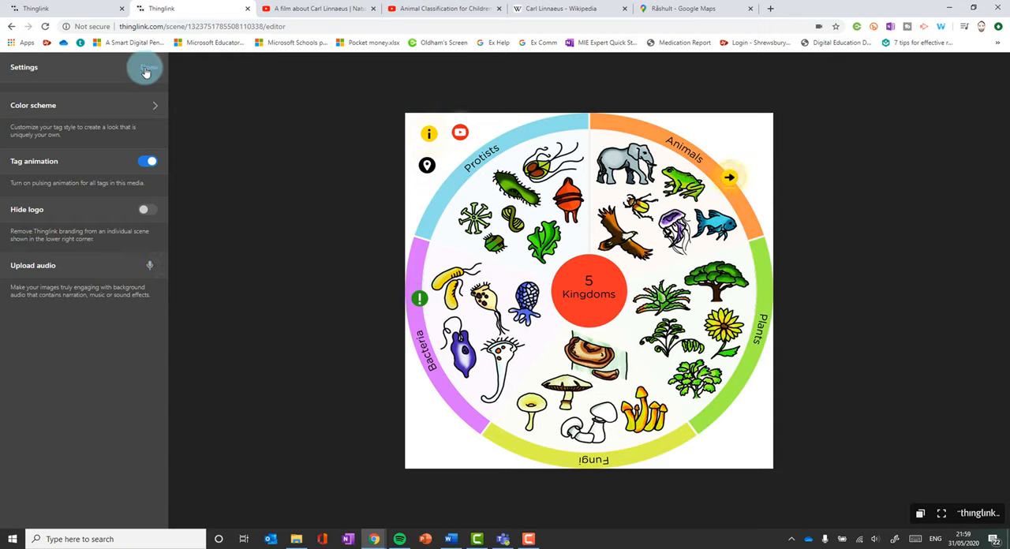
click(146, 70)
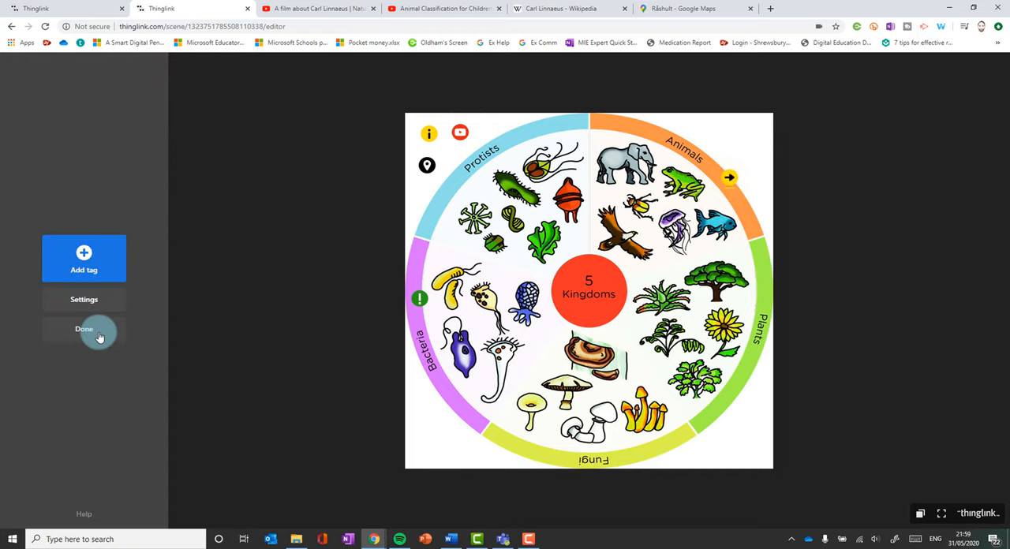
Step: Finish editing and copy the five-kingdoms scene's embed code from the Share dialog
click(84, 329)
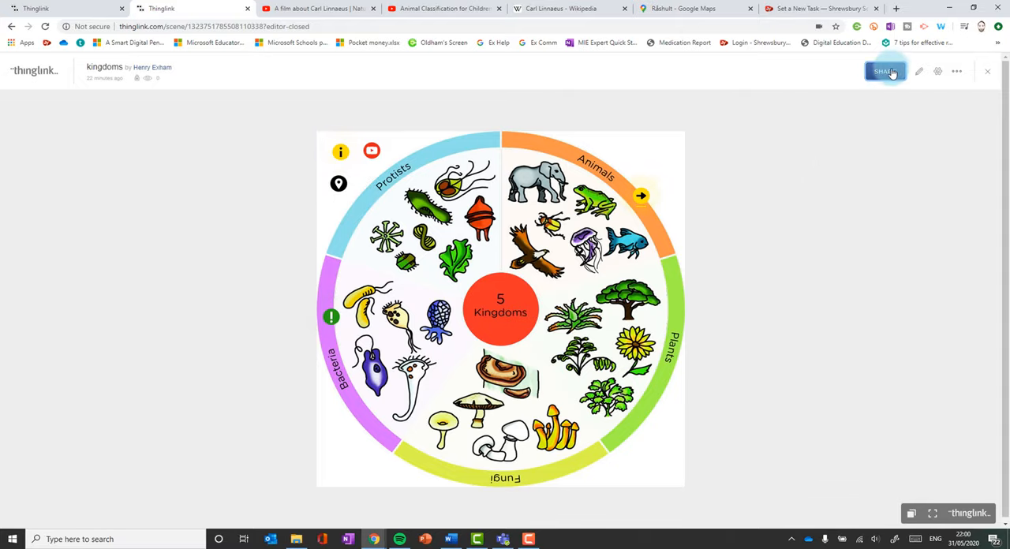
click(885, 71)
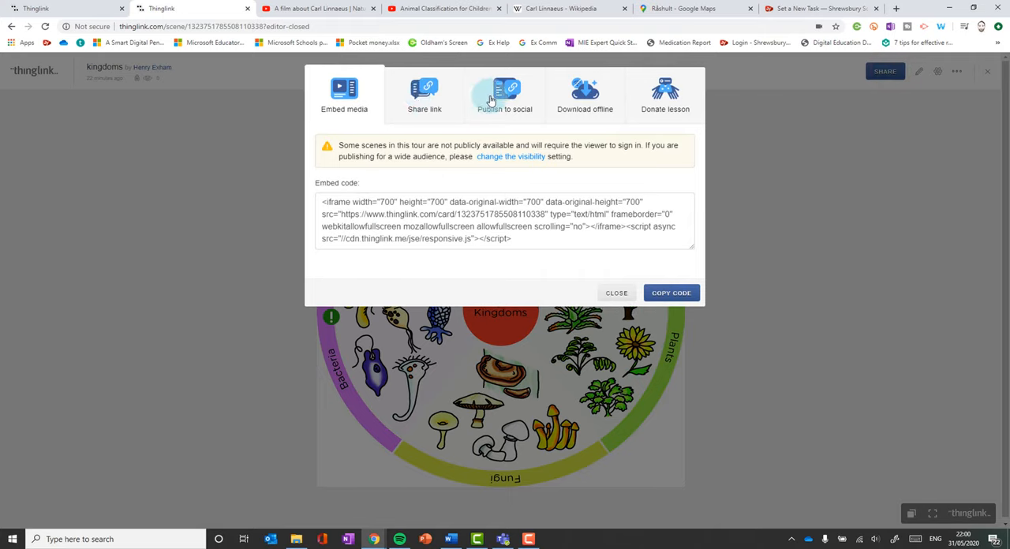
mouse_move(344, 88)
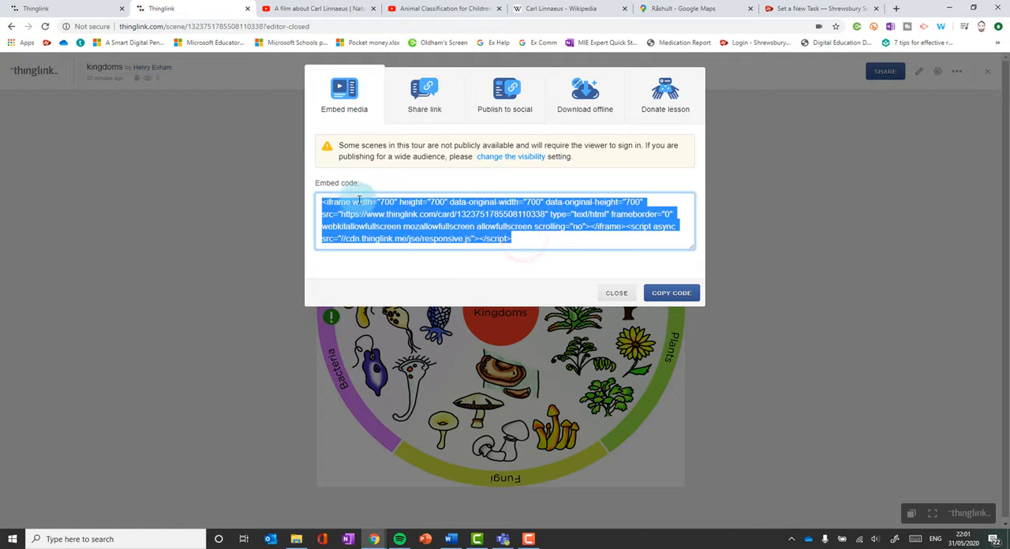
click(670, 293)
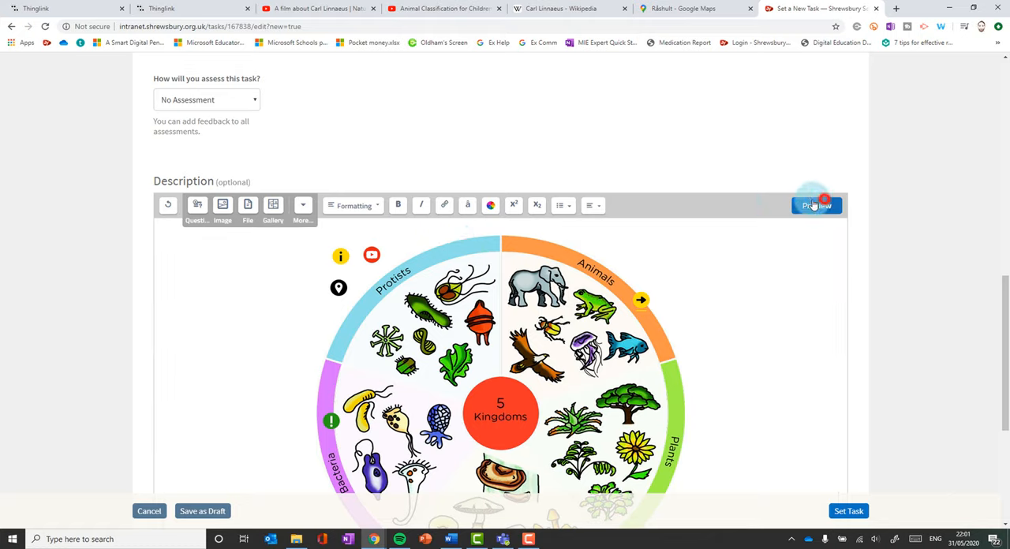
Step: Preview the Firefly task description containing the embedded ThingLink image
click(817, 205)
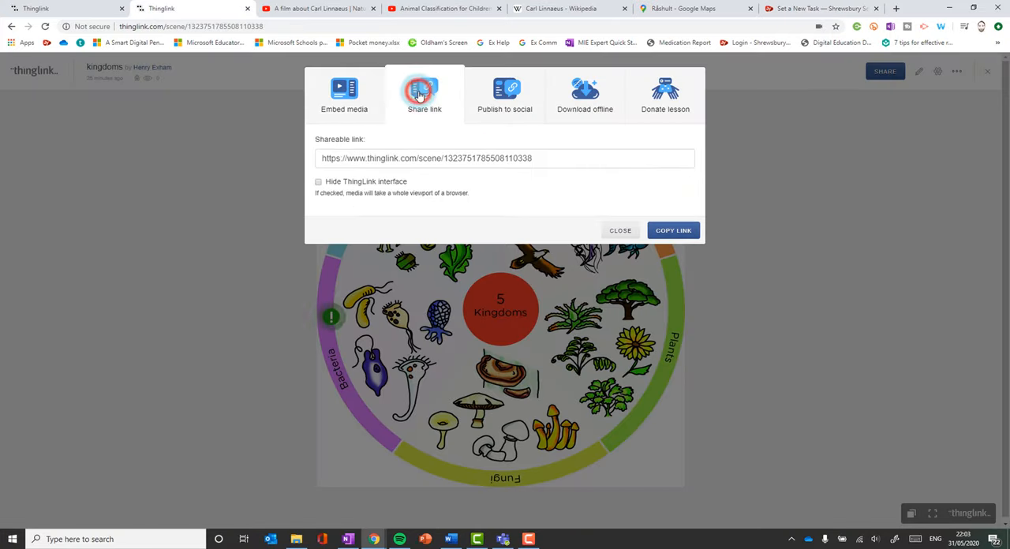
Step: Copy the scene's shareable link, browsing the social and embed tabs before returning to it
click(442, 158)
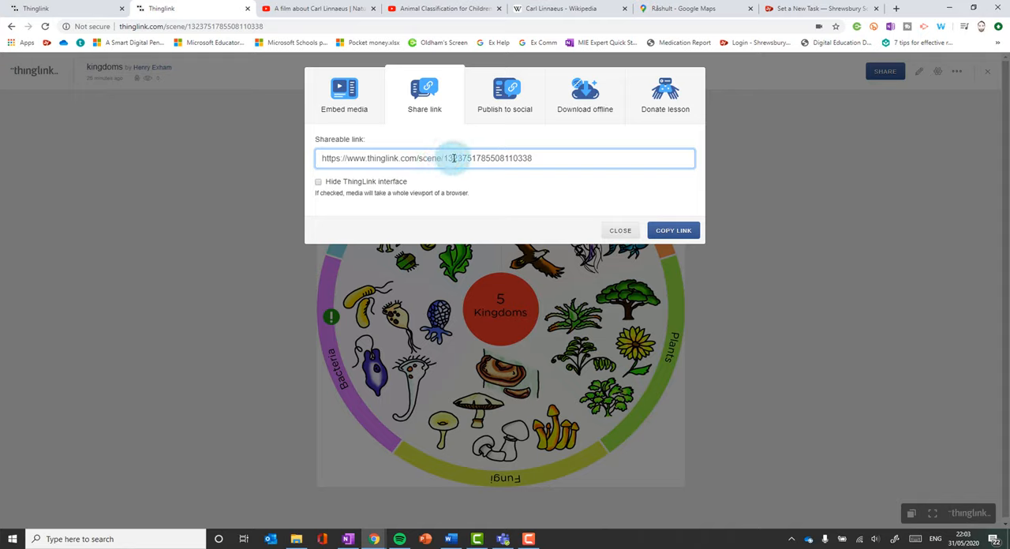
click(673, 230)
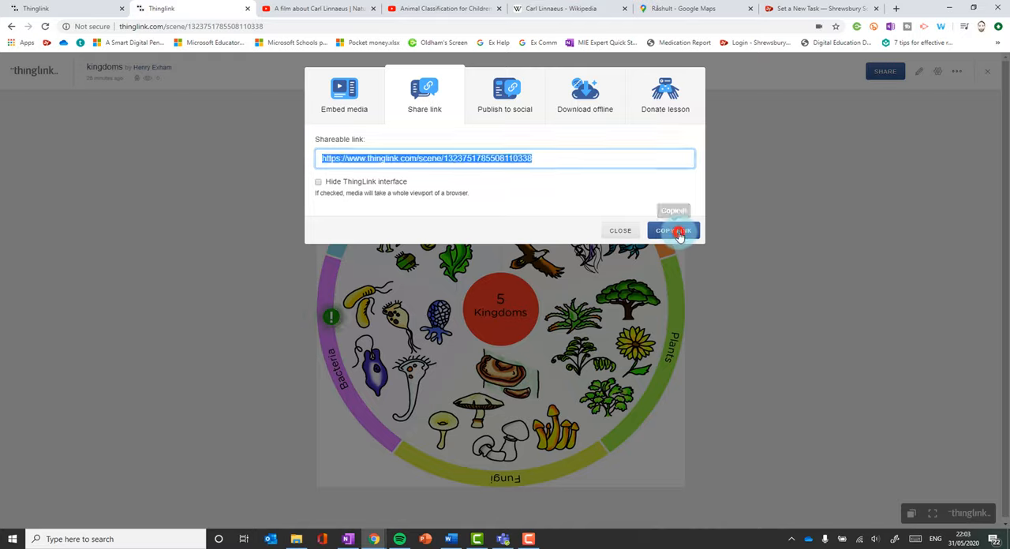
click(346, 539)
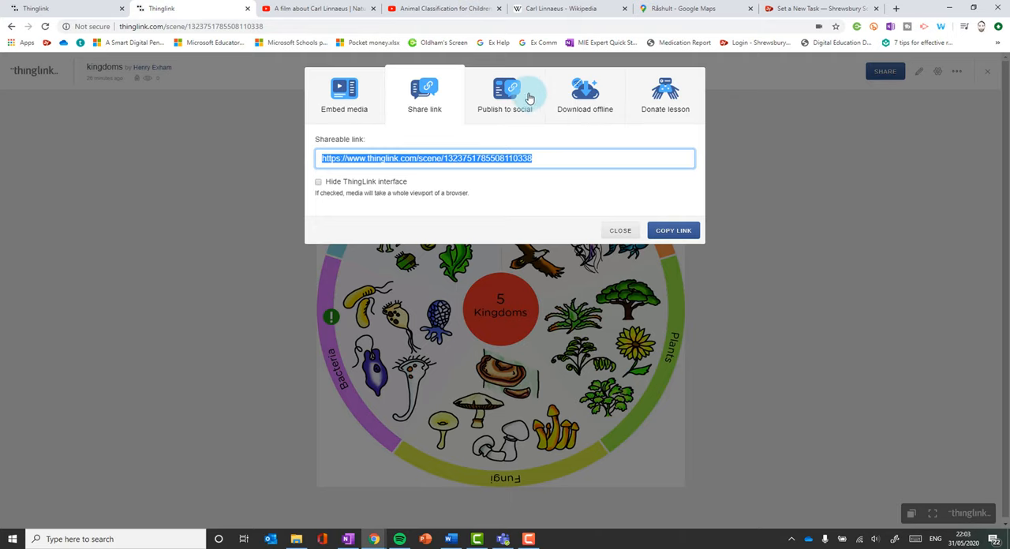
click(504, 95)
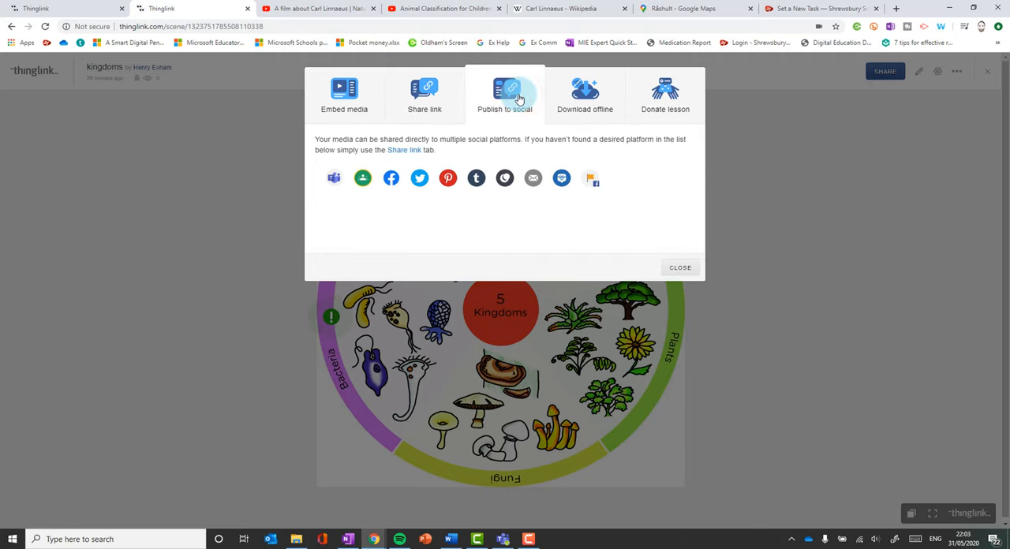
click(344, 95)
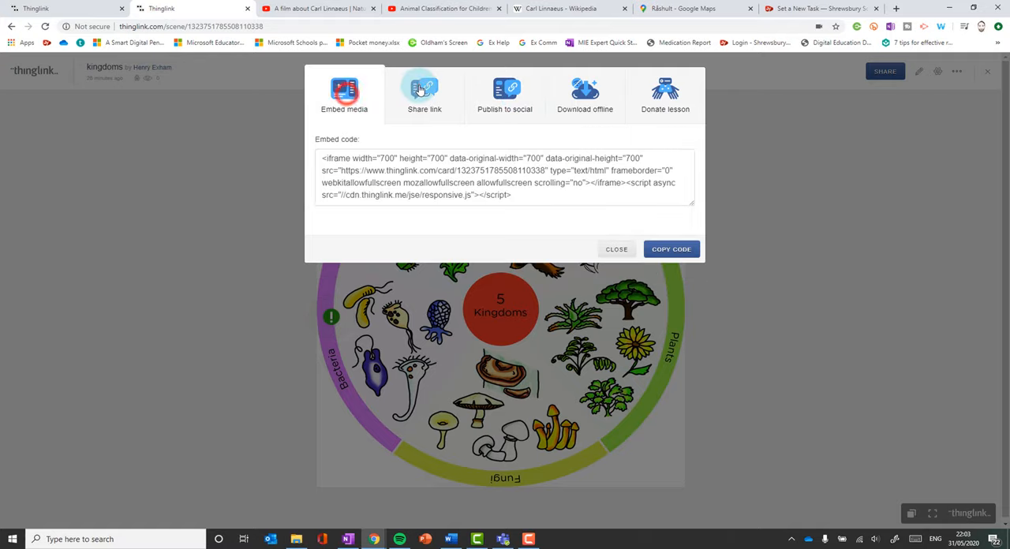
click(425, 91)
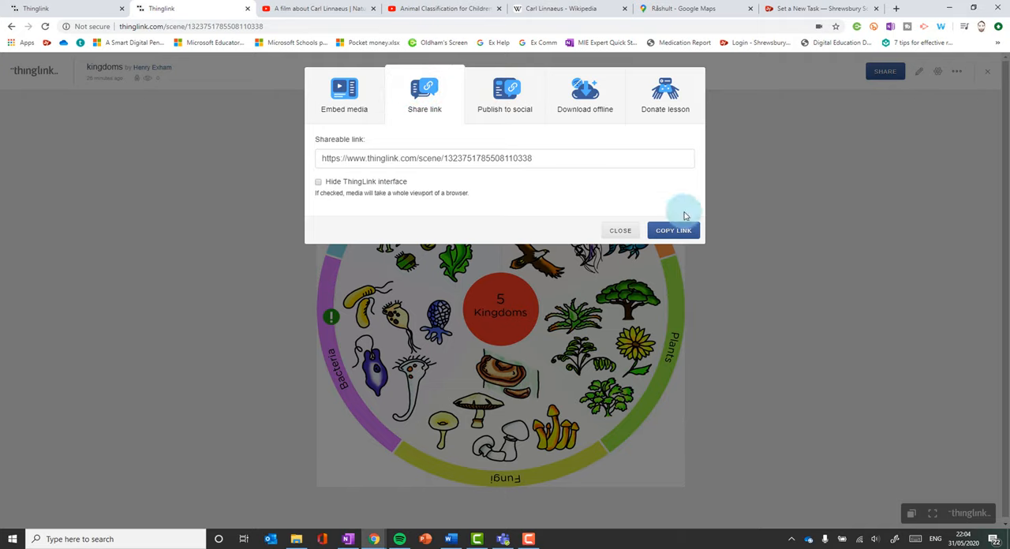
Step: Close the Share dialog, view the Unlisted privacy settings, and return to My Media
click(620, 230)
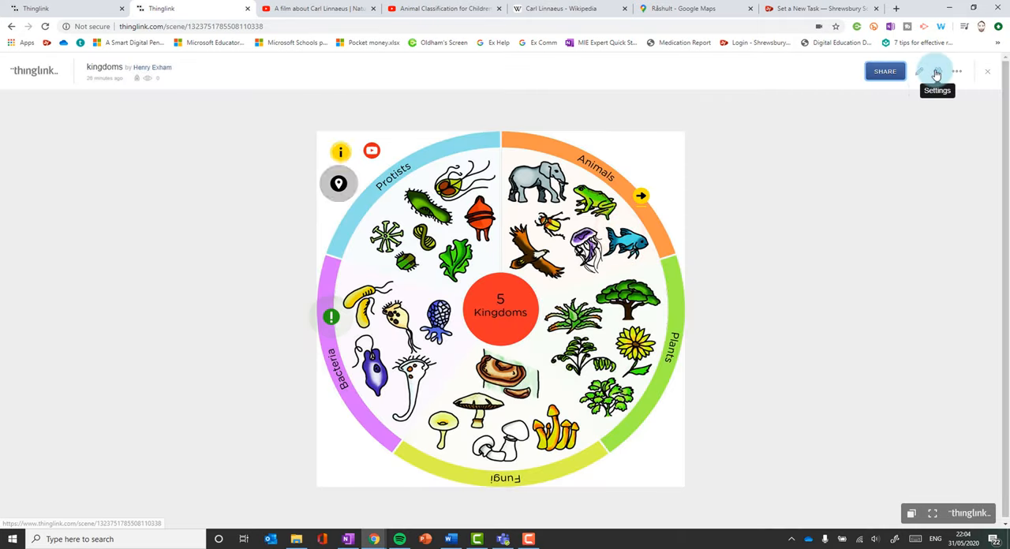
click(936, 71)
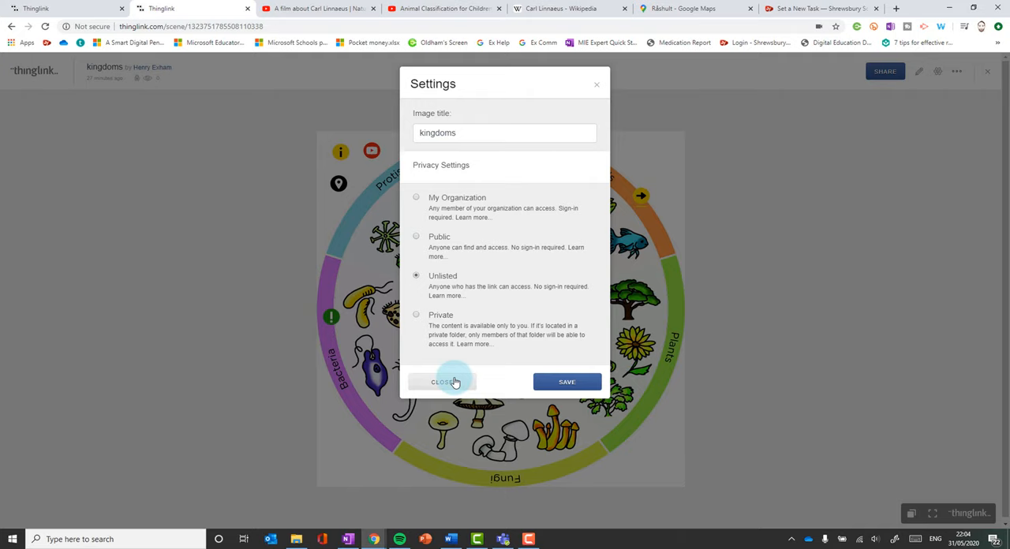
click(441, 382)
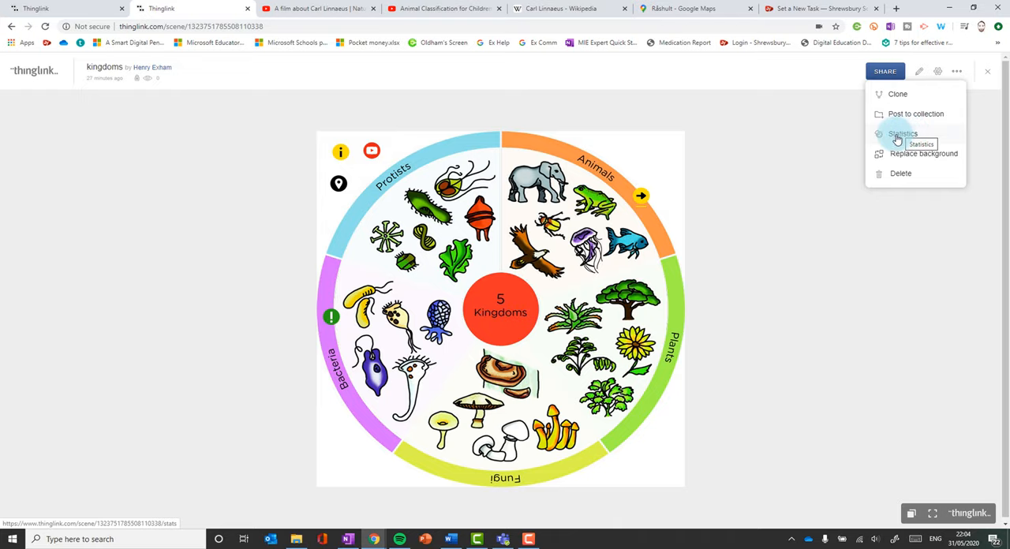
mouse_move(915, 114)
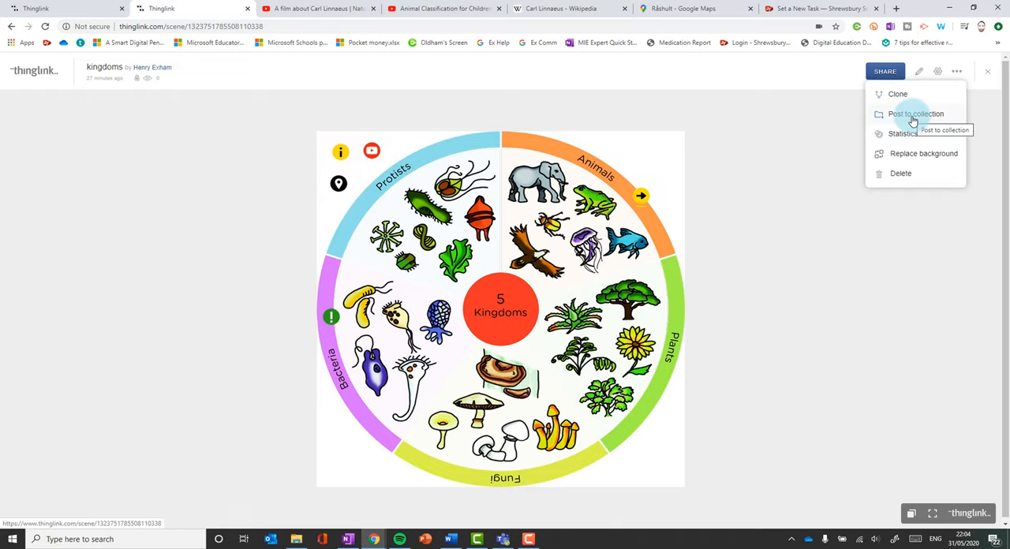
click(33, 71)
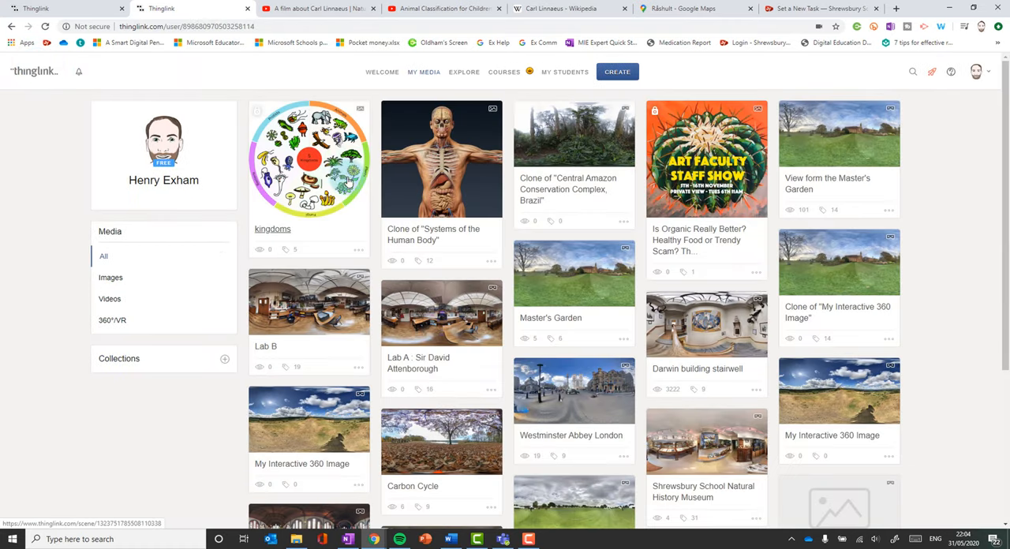
Step: Show the kingdoms card's actions menu with edit, settings, publish, clone and delete
click(358, 250)
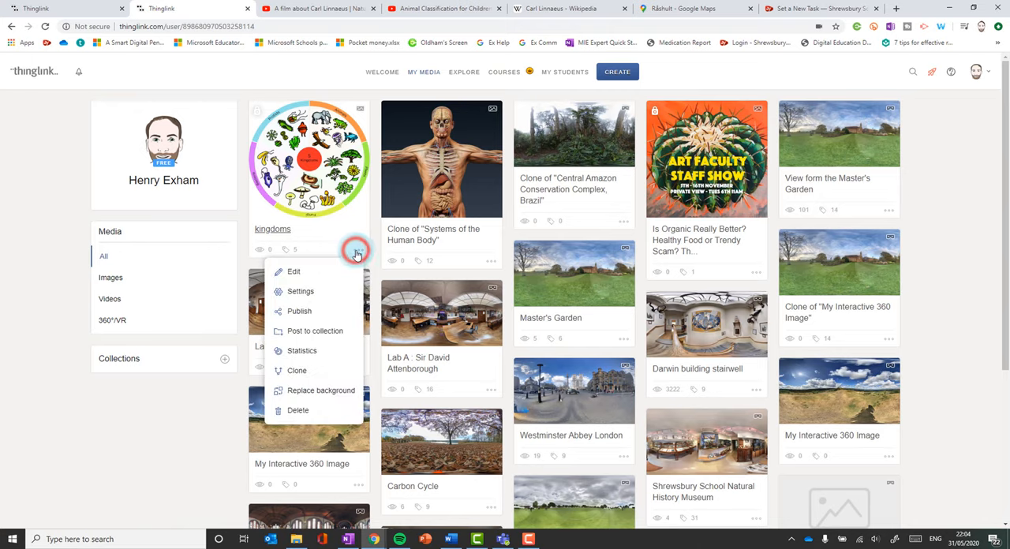
mouse_move(314, 420)
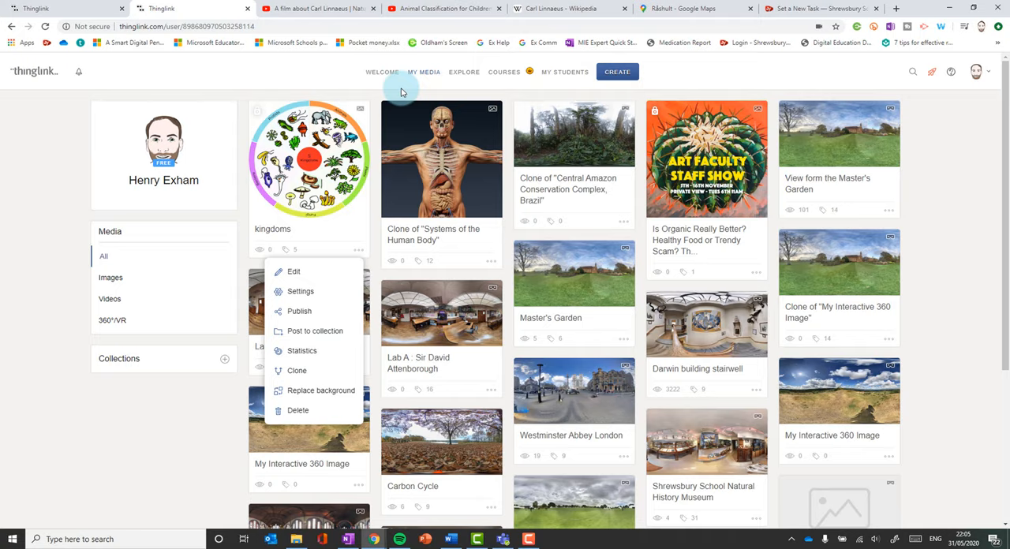
mouse_move(383, 71)
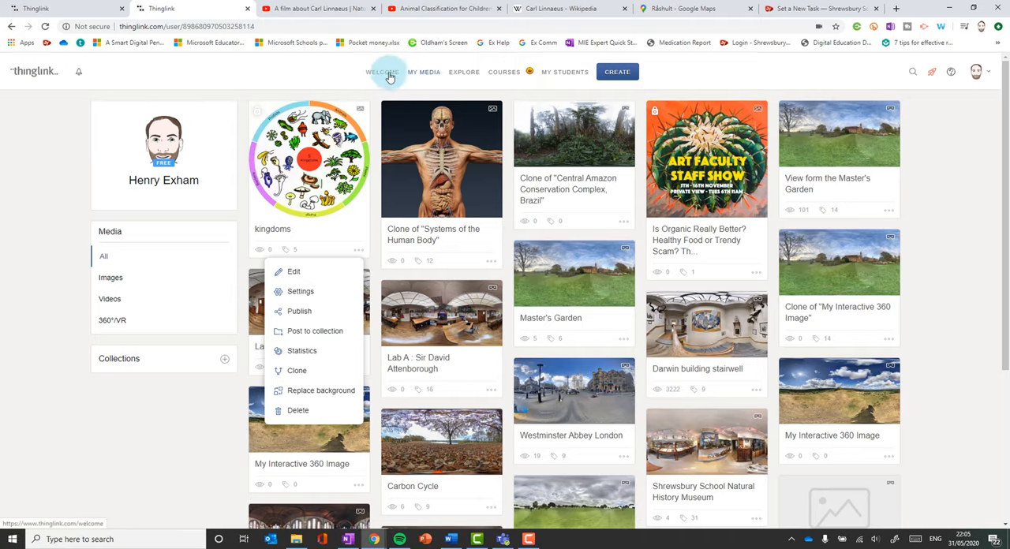
Step: Open the Northern Lights, Finland scene from the 360° Image Library
click(382, 72)
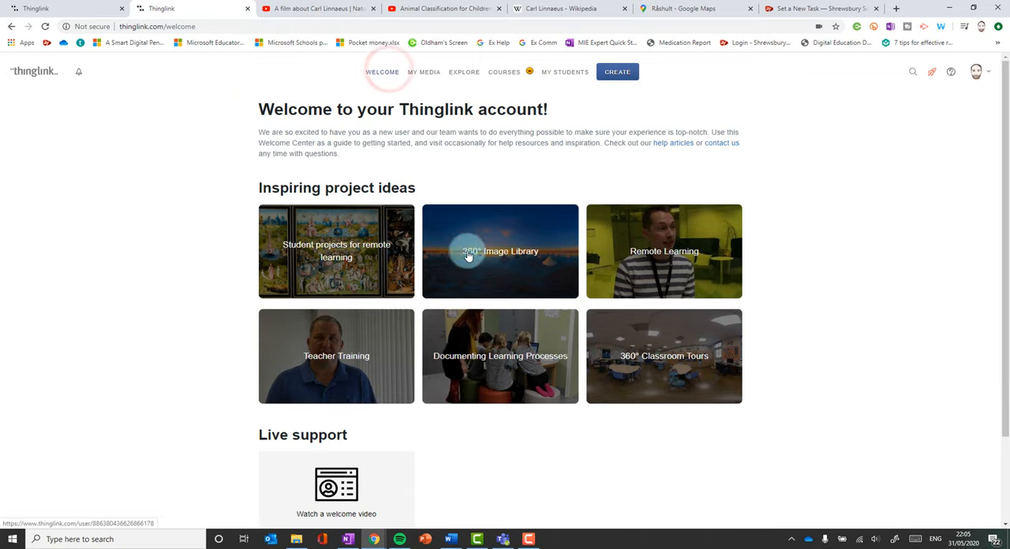
click(499, 251)
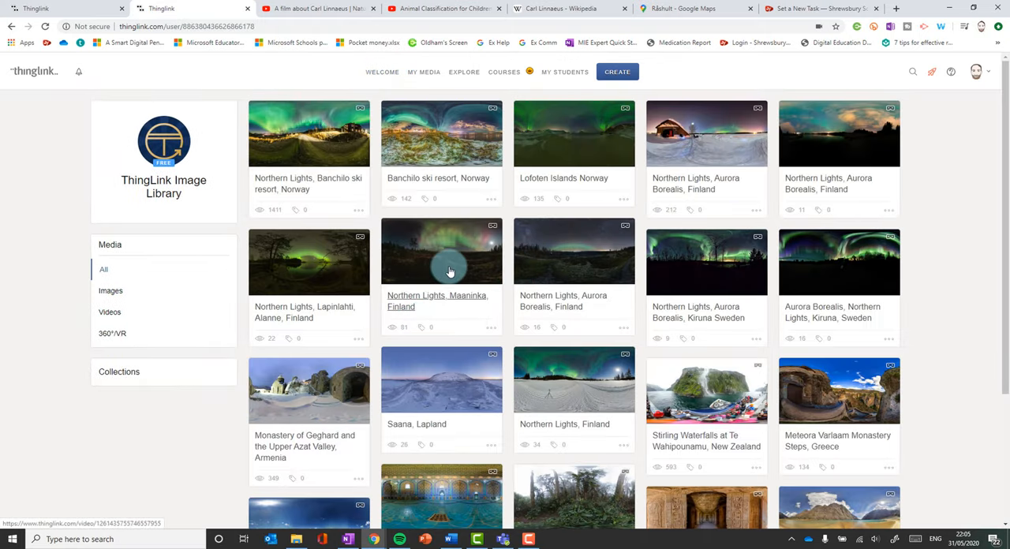
scroll(down, 3)
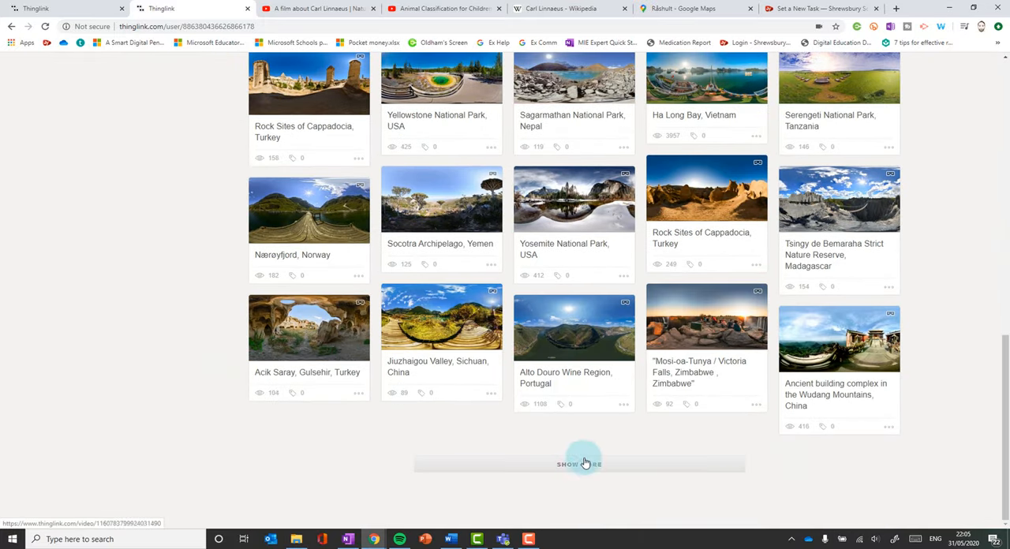
click(578, 464)
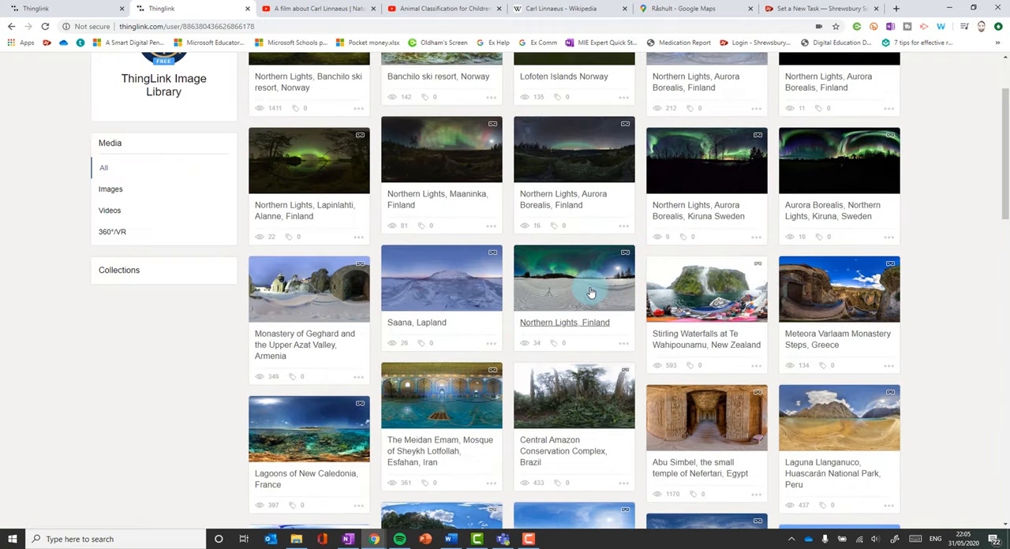
click(574, 277)
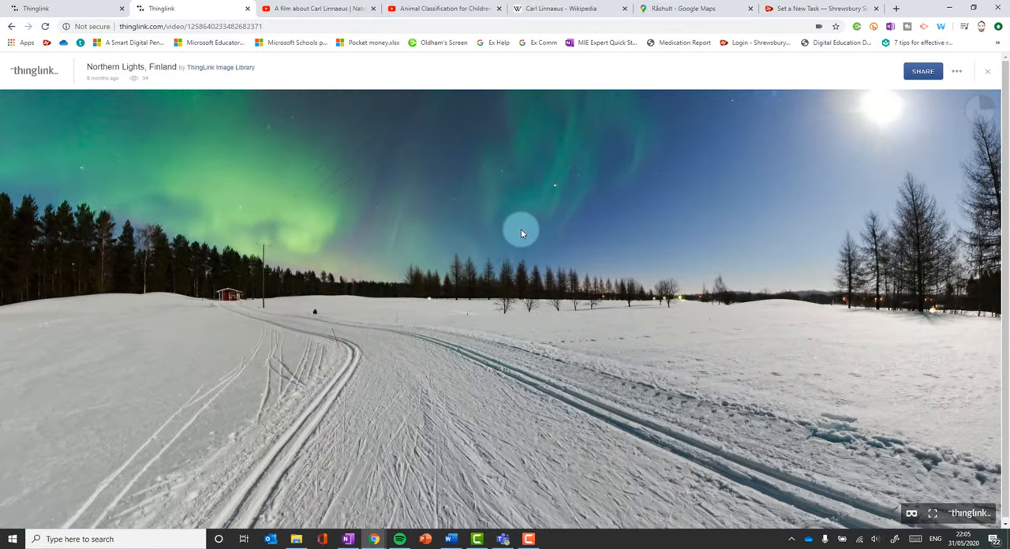
Step: Clone the Northern Lights, Finland scene and open the copy in the editor
click(956, 71)
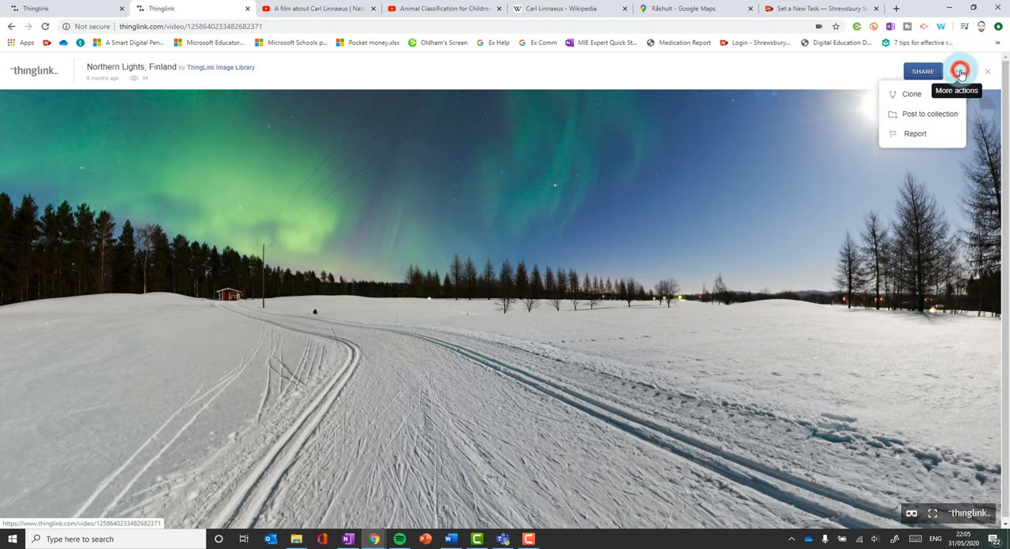
click(911, 94)
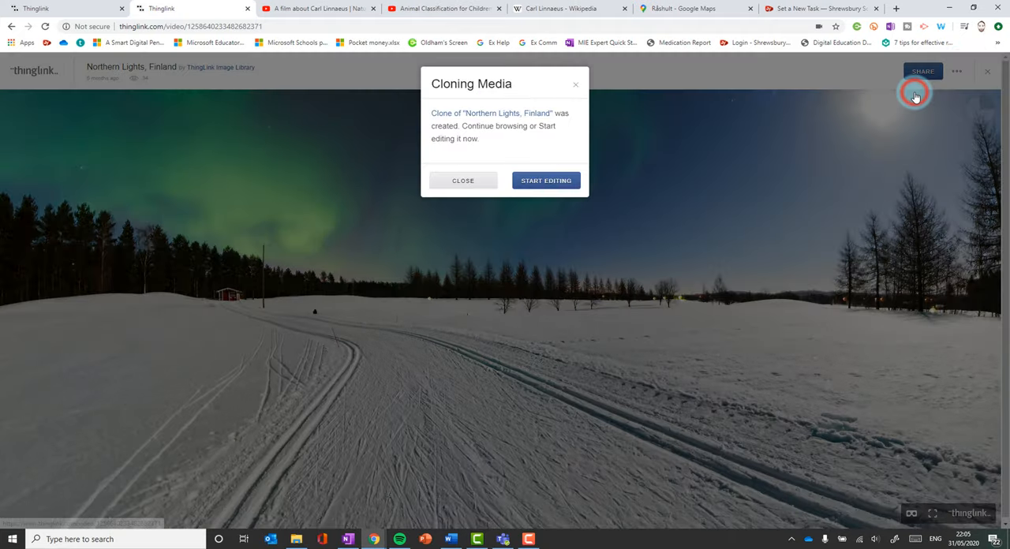
click(546, 180)
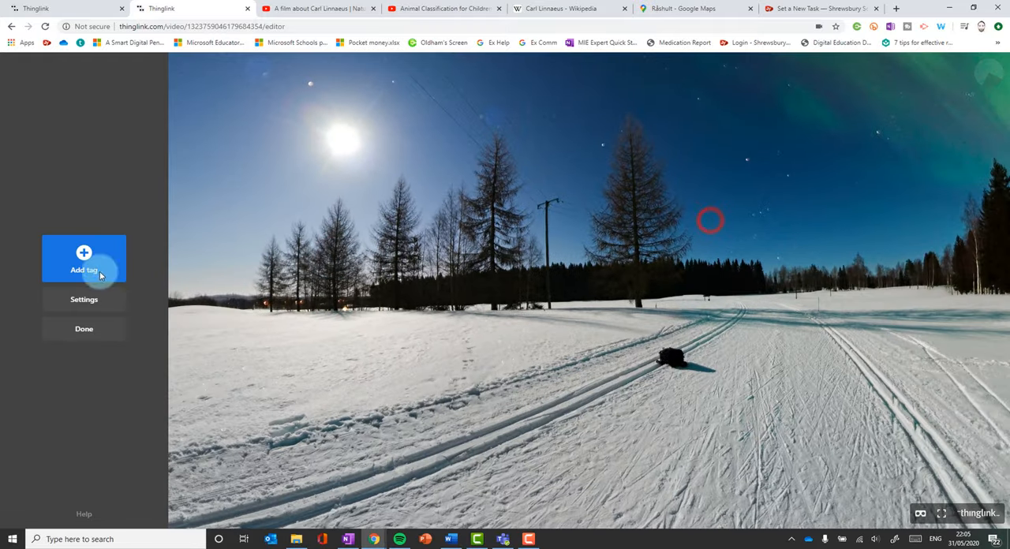
Step: Add a test tag to the Northern Lights sky and open the scene in VR
click(84, 258)
text(kbqasd)
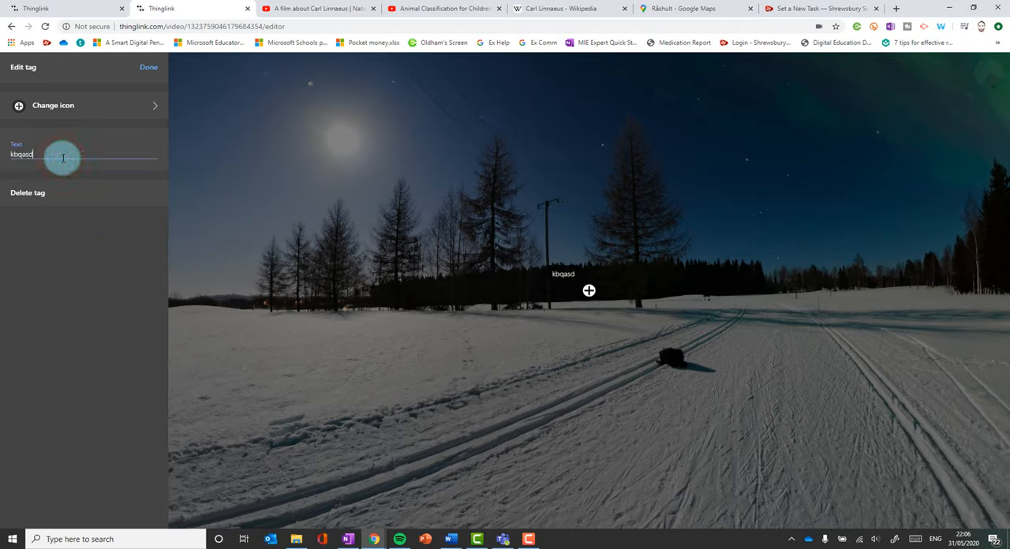
click(148, 67)
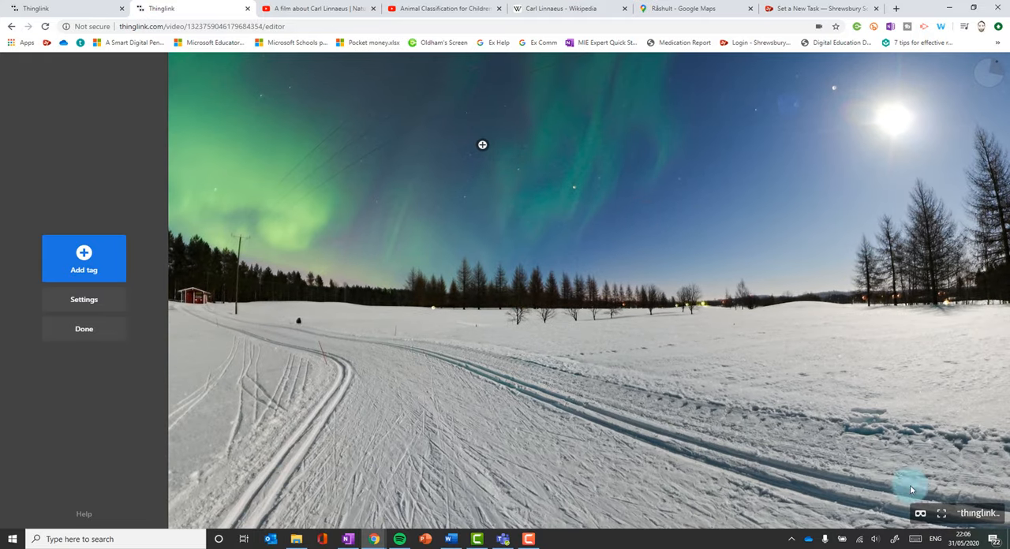
click(920, 513)
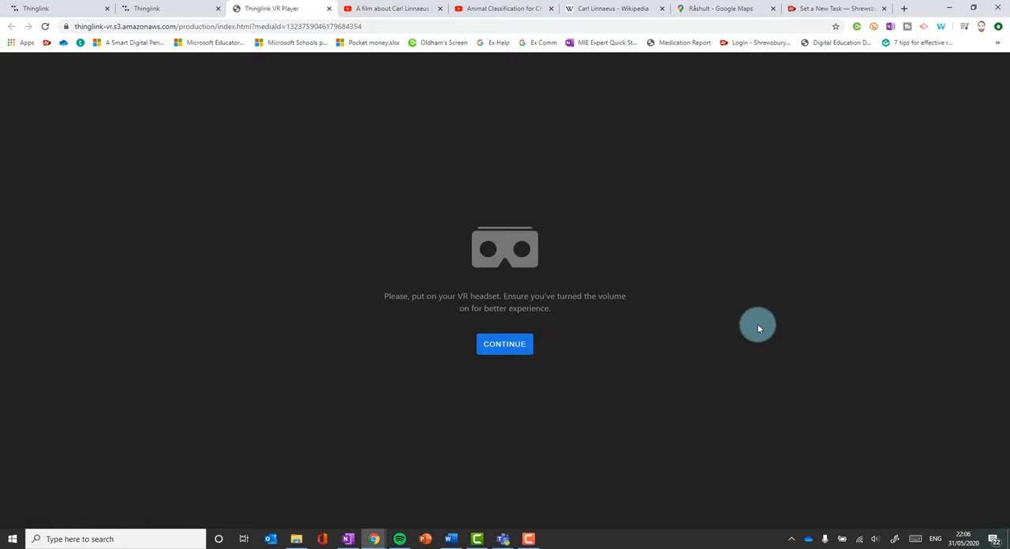
Step: Dismiss the headset prompt to see the tag floating as a 3D icon in VR
click(504, 343)
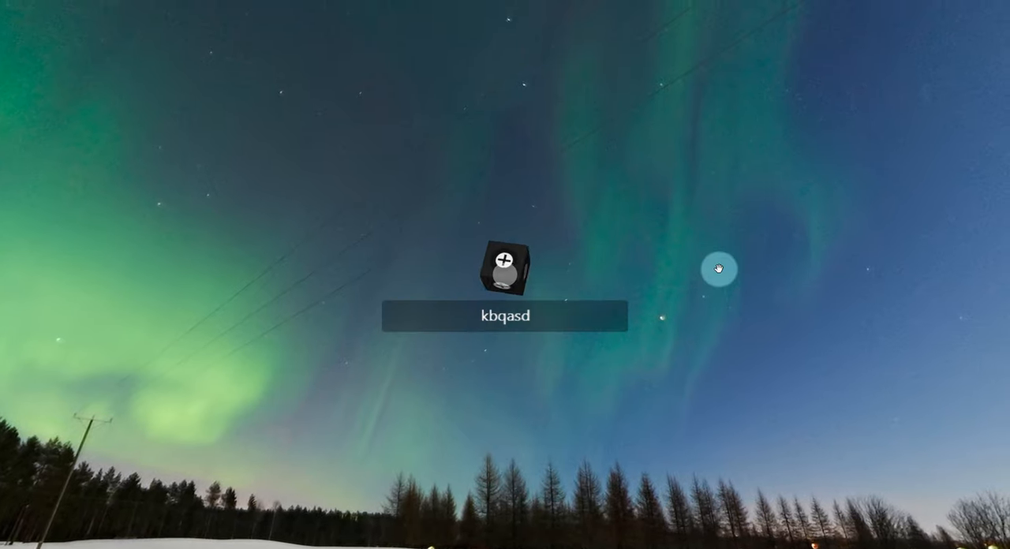